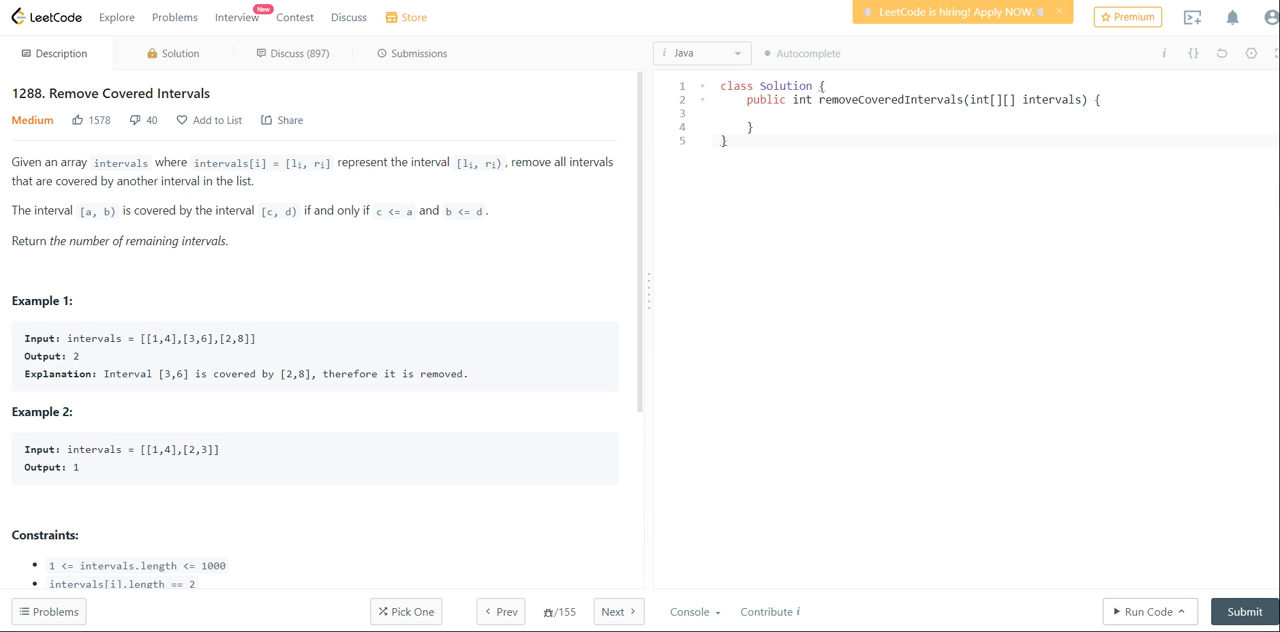
mouse_move(238, 582)
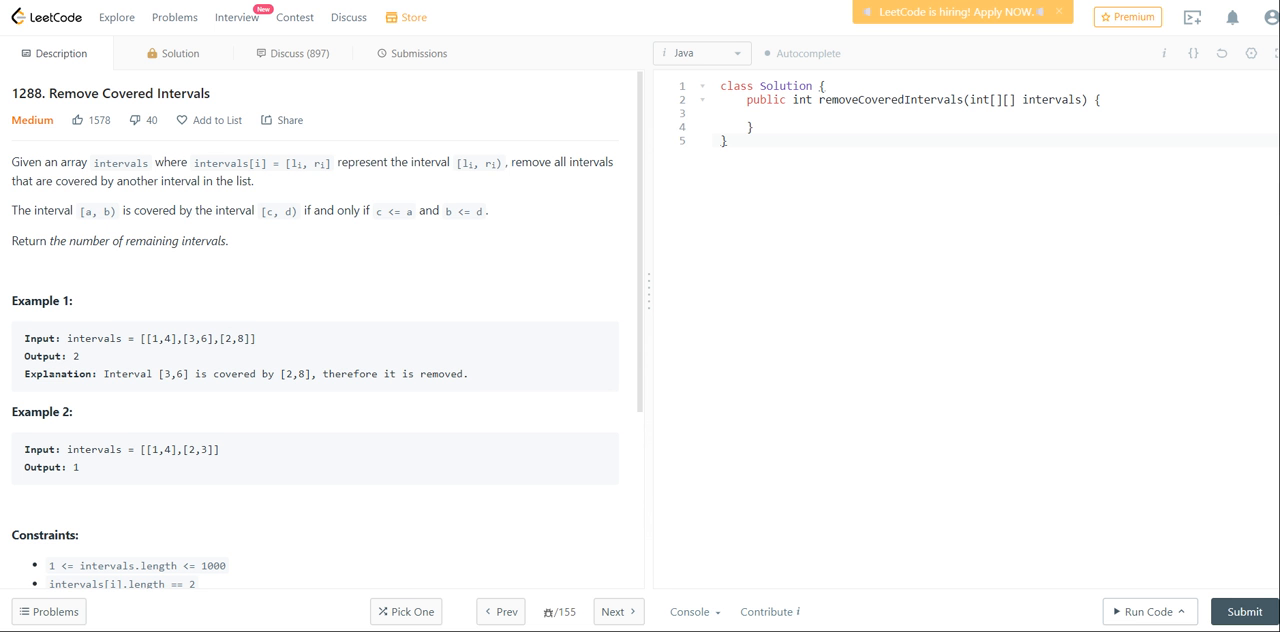
mouse_move(84, 360)
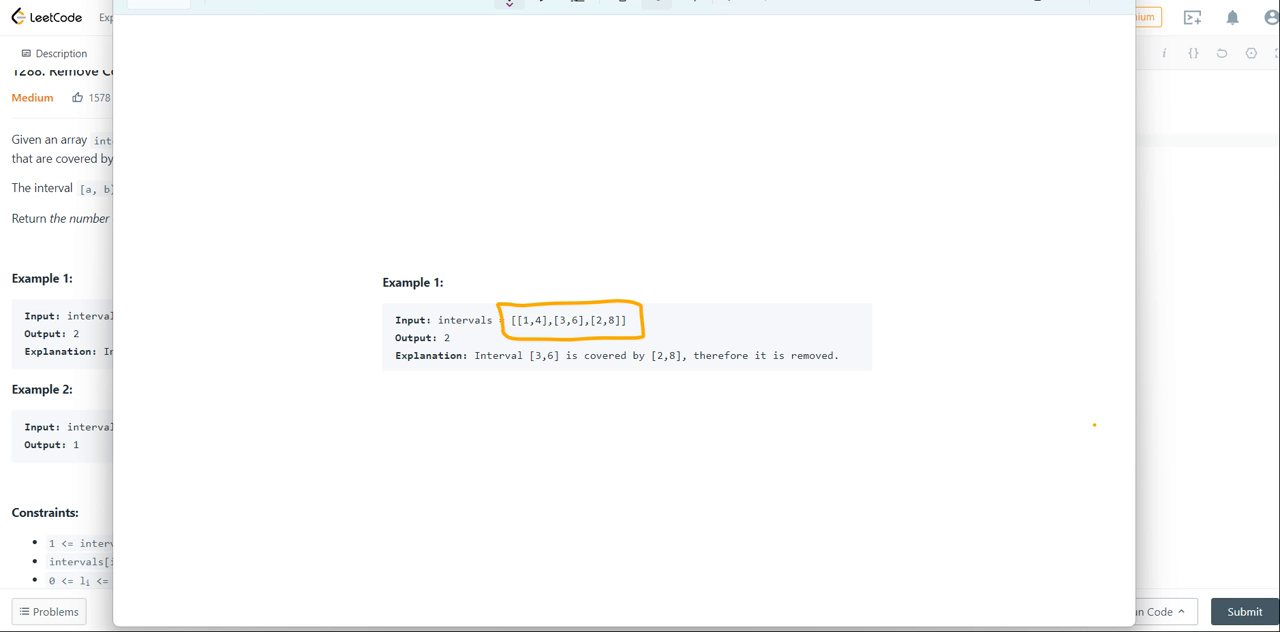
- Mark each interval [1,4], [3,6], [2,8] of Example 1 with an orange arrow
left_click_drag(590, 258, 524, 316)
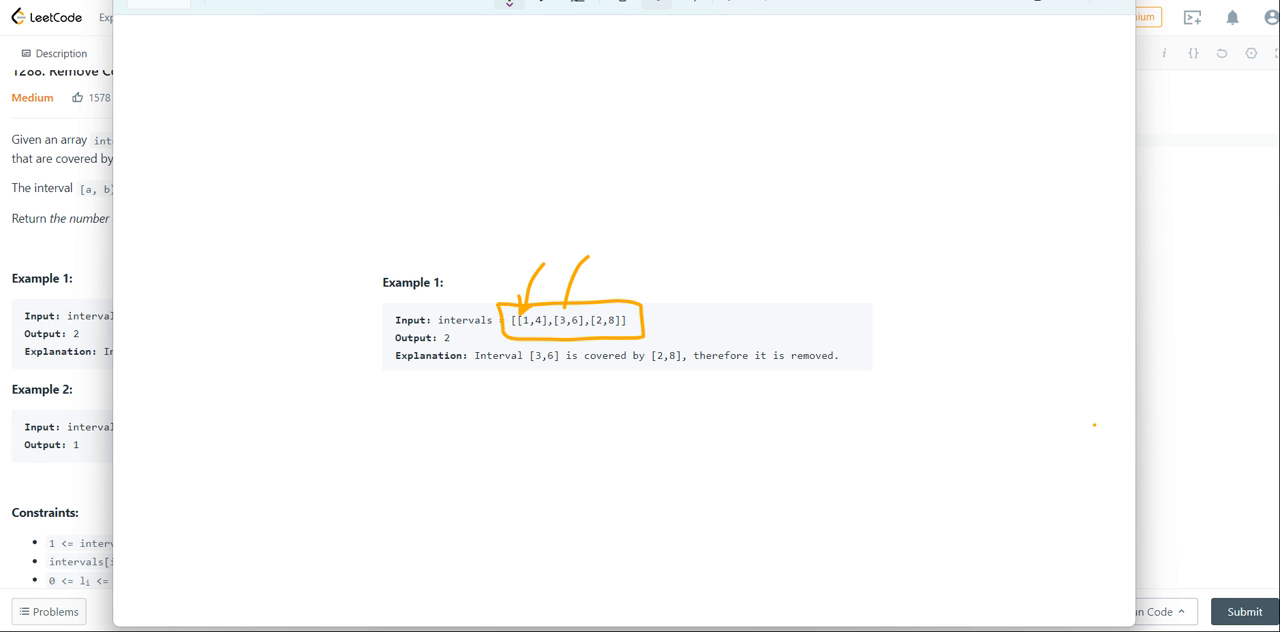
left_click_drag(624, 250, 604, 316)
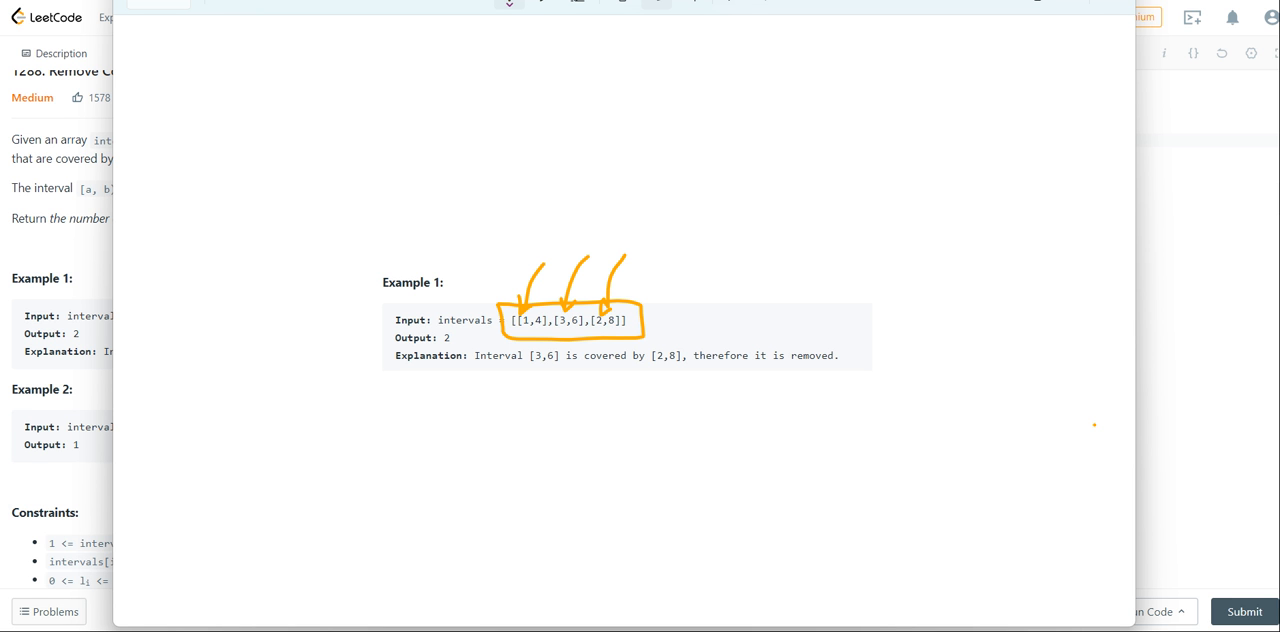
left_click_drag(512, 40, 484, 84)
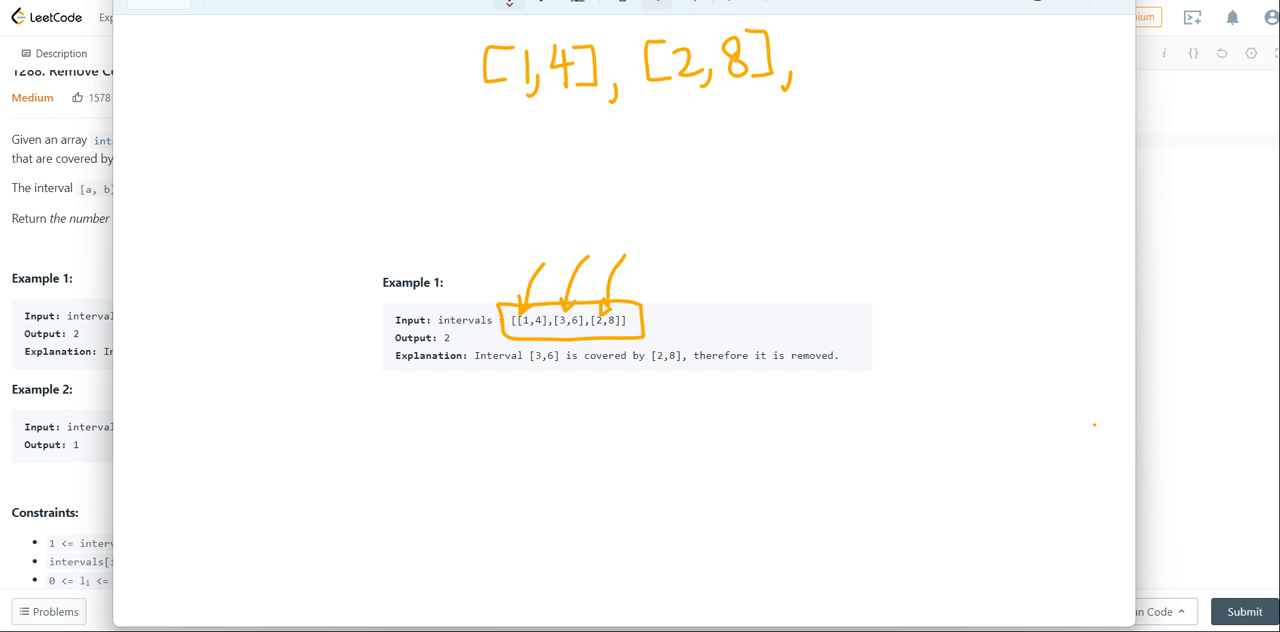
- Write the sorted list [1,4], [2,8], [3,6] above and link [3,6] back to [2,8] with arrows
left_click_drag(810, 60, 916, 76)
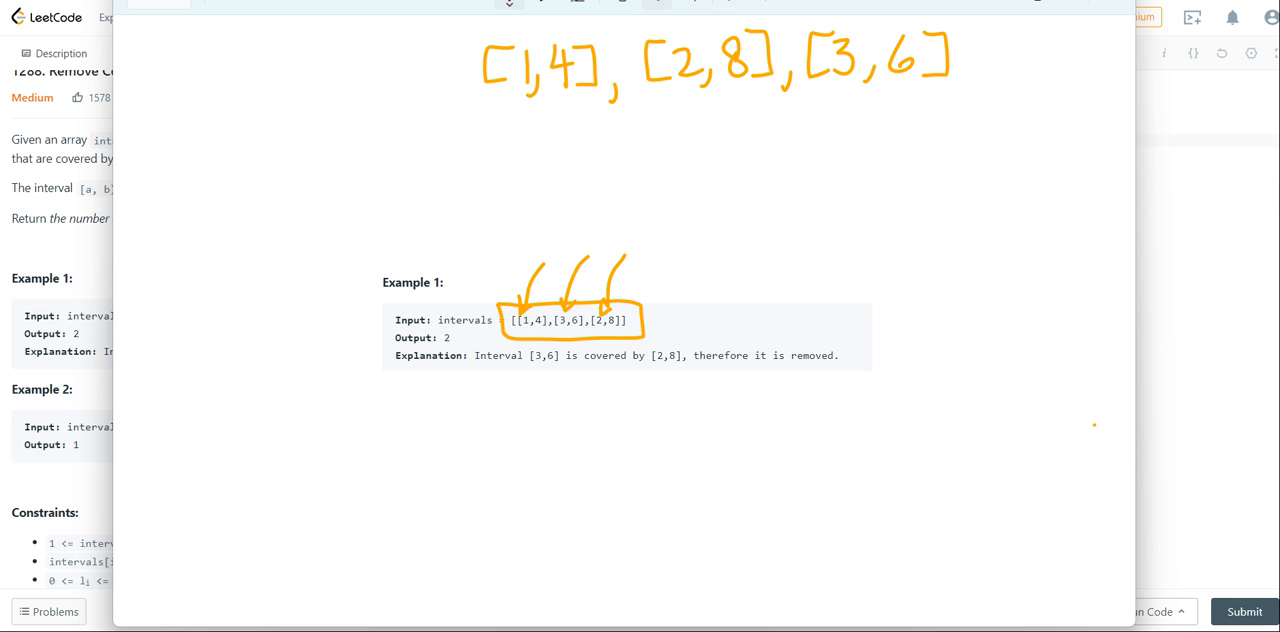
left_click_drag(900, 110, 910, 90)
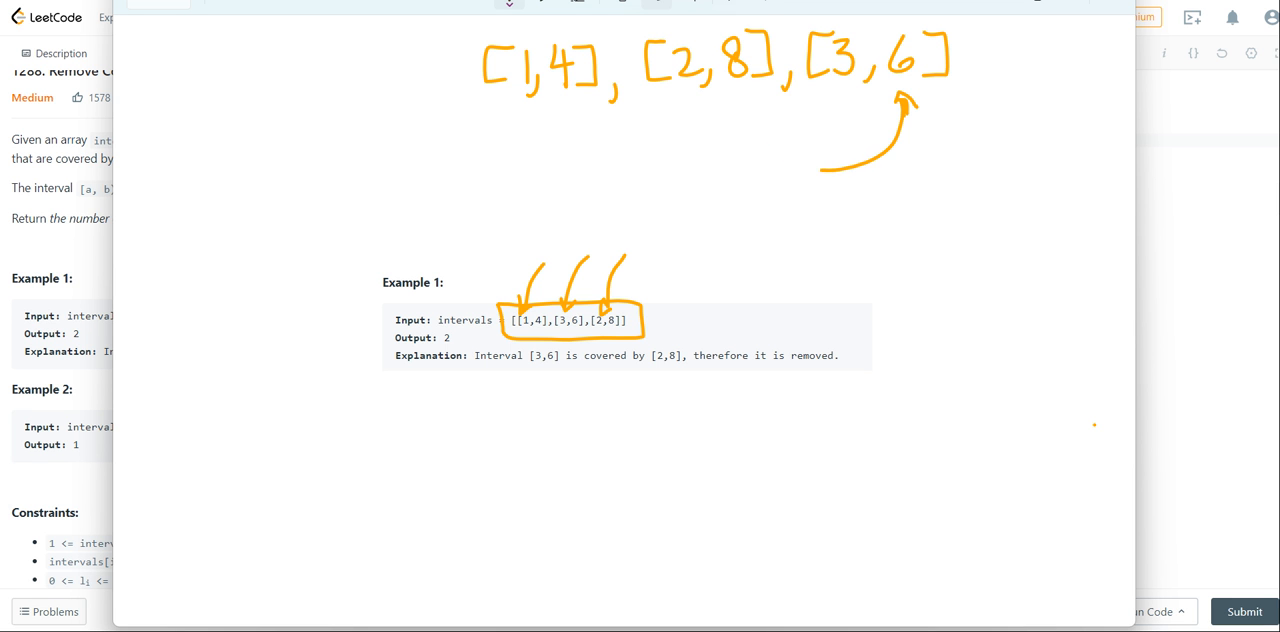
left_click_drag(820, 170, 736, 110)
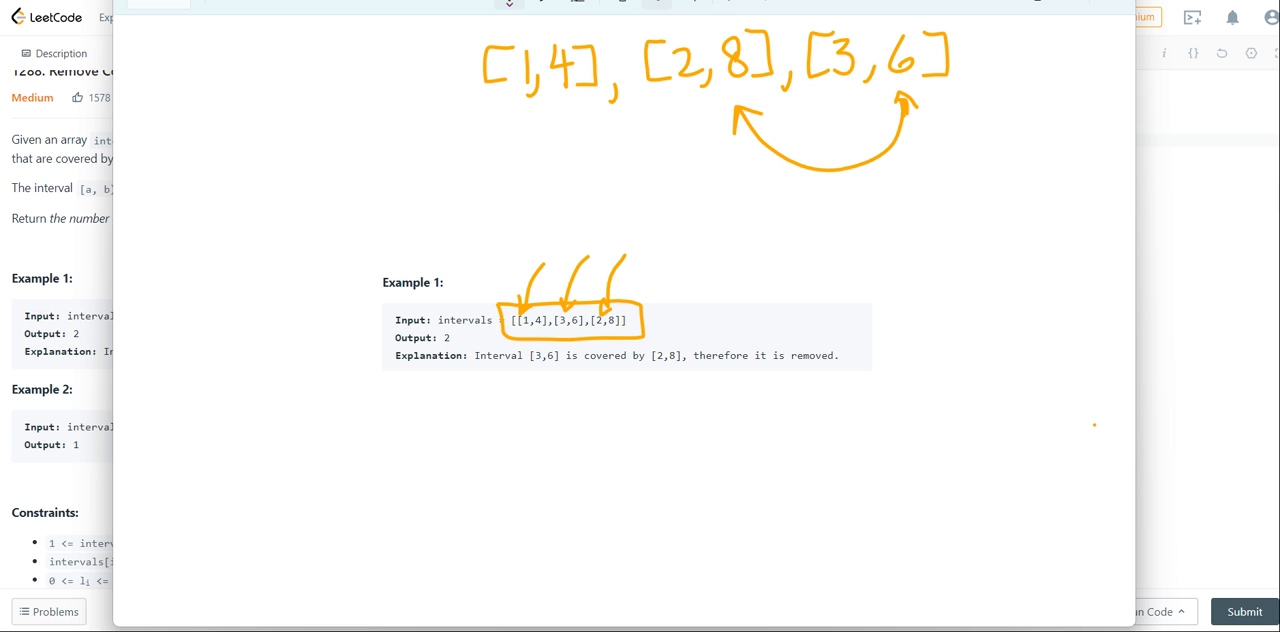
left_click_drag(820, 90, 856, 90)
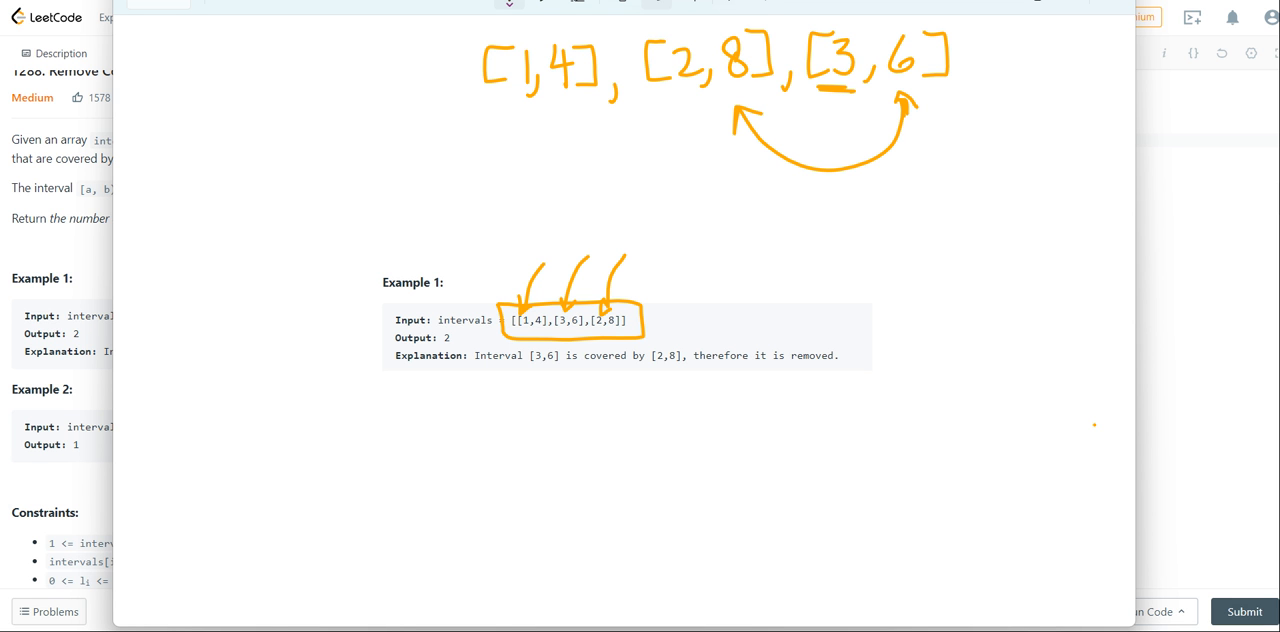
left_click_drag(732, 400, 712, 440)
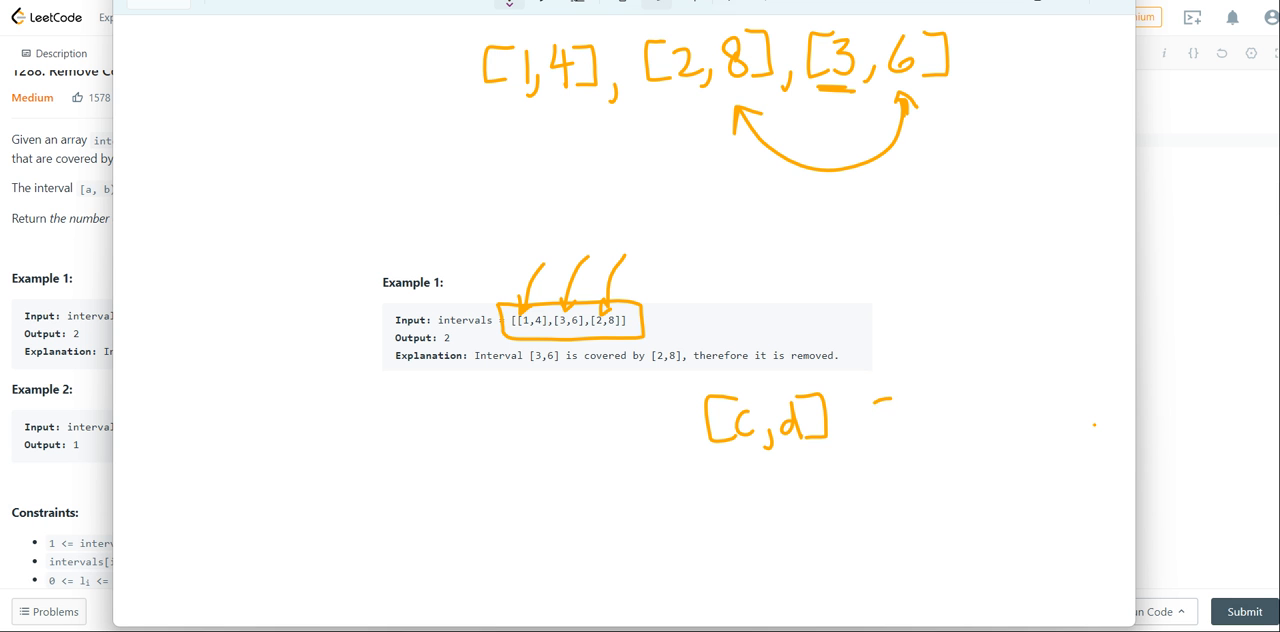
- Write the coverage rule [c,d] [a,b] with a ≥ c, b ≤ d, then circle and link the start values in blue
left_click_drag(880, 400, 990, 440)
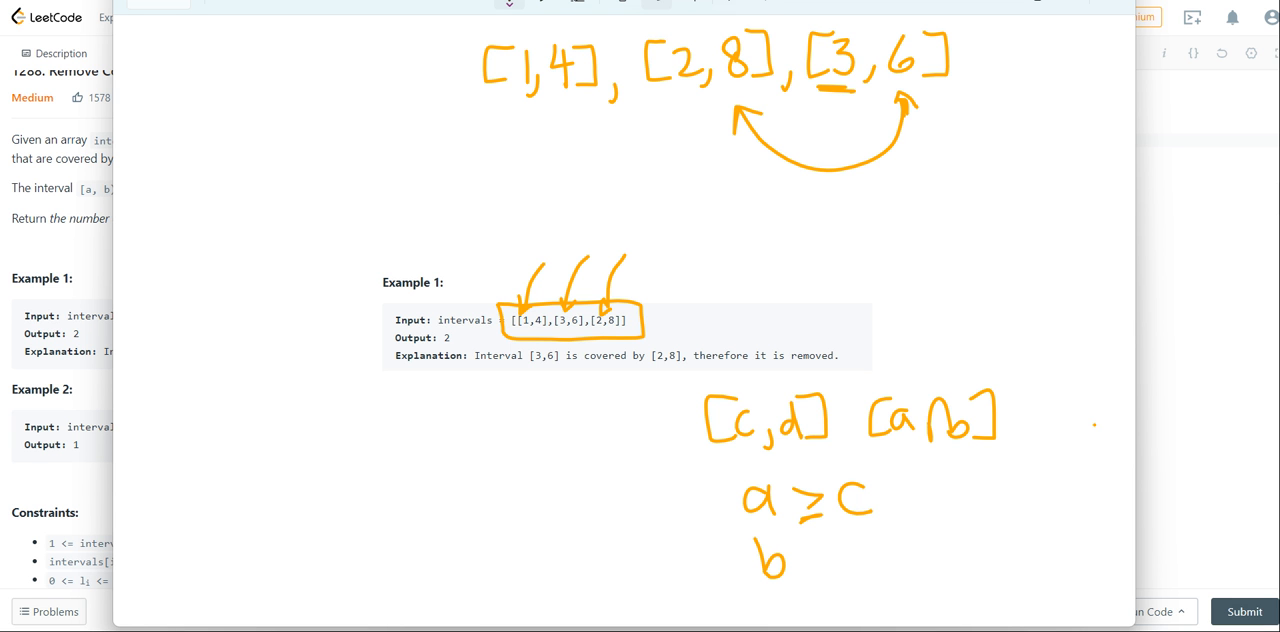
left_click_drag(800, 556, 884, 556)
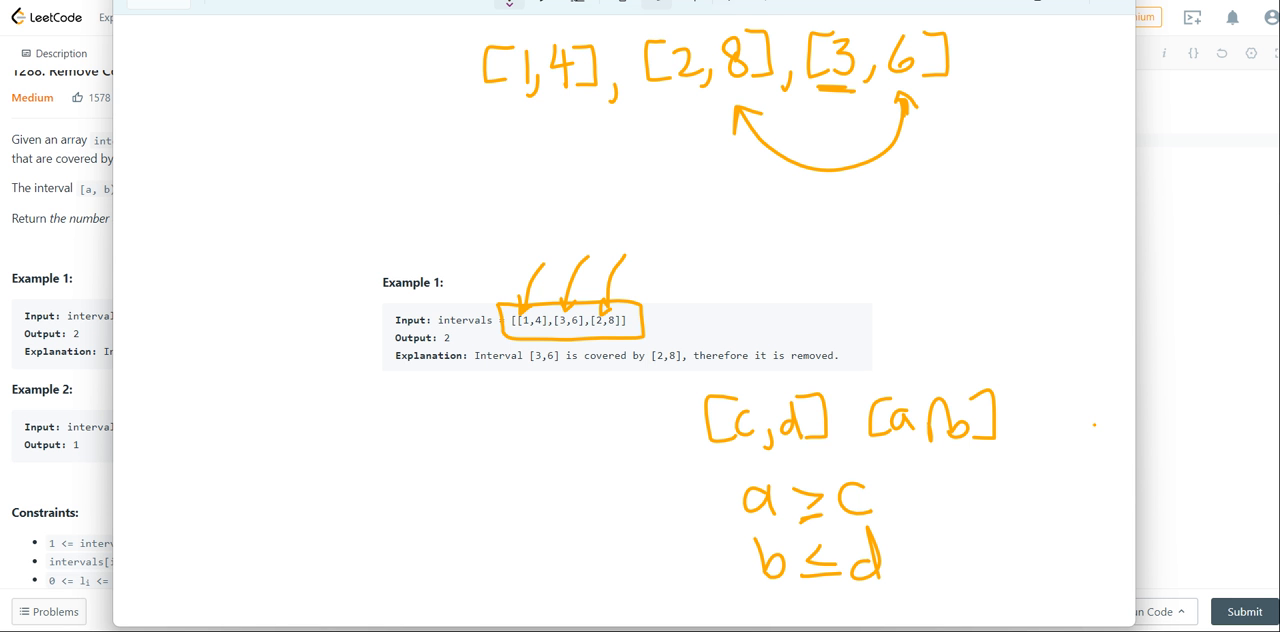
left_click(508, 4)
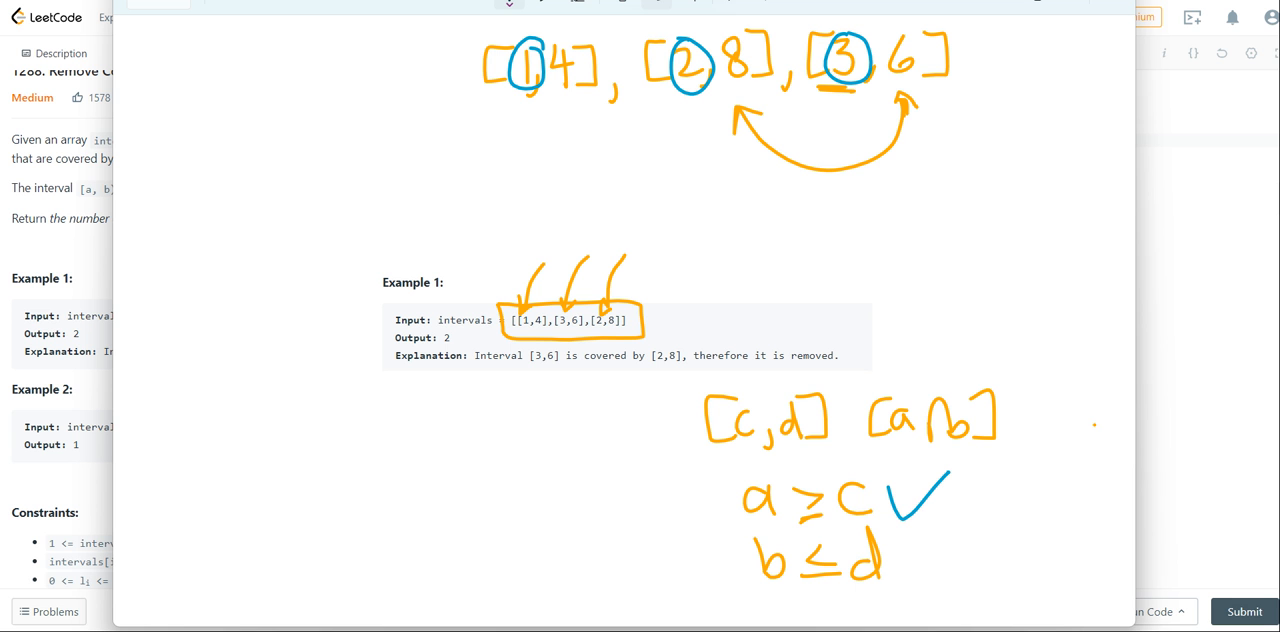
left_click_drag(520, 110, 644, 104)
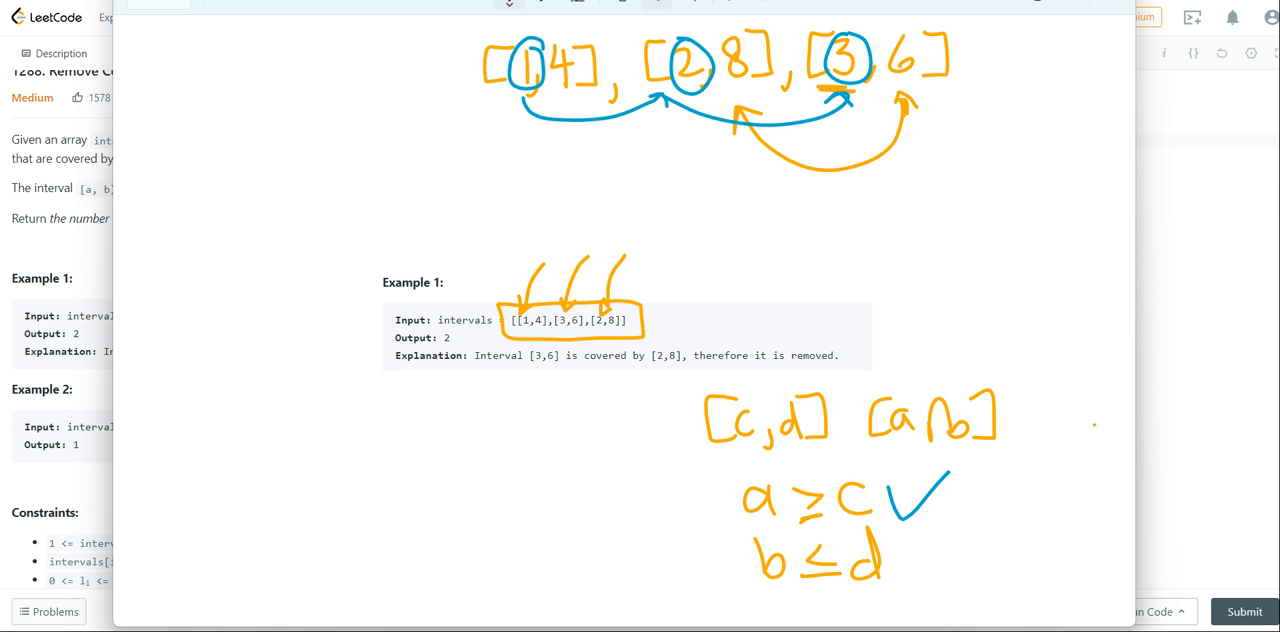
left_click_drag(156, 50, 184, 84)
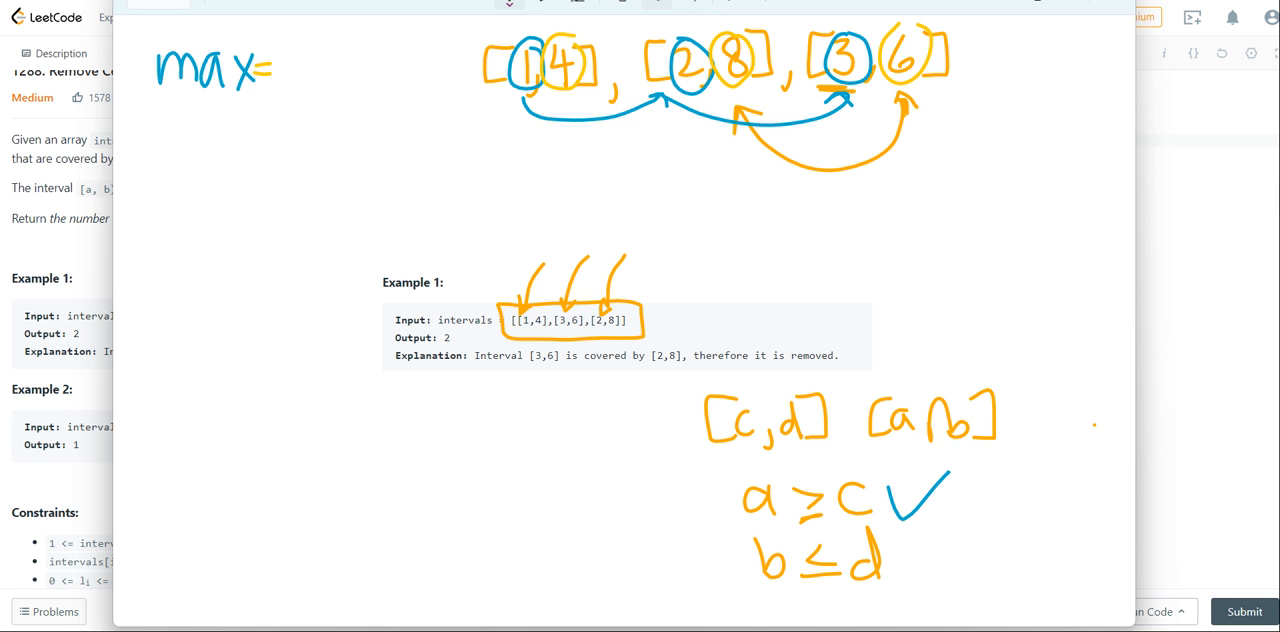
- In red, write max = 4 under max = 0 and start the 'interval' count label
left_click(508, 4)
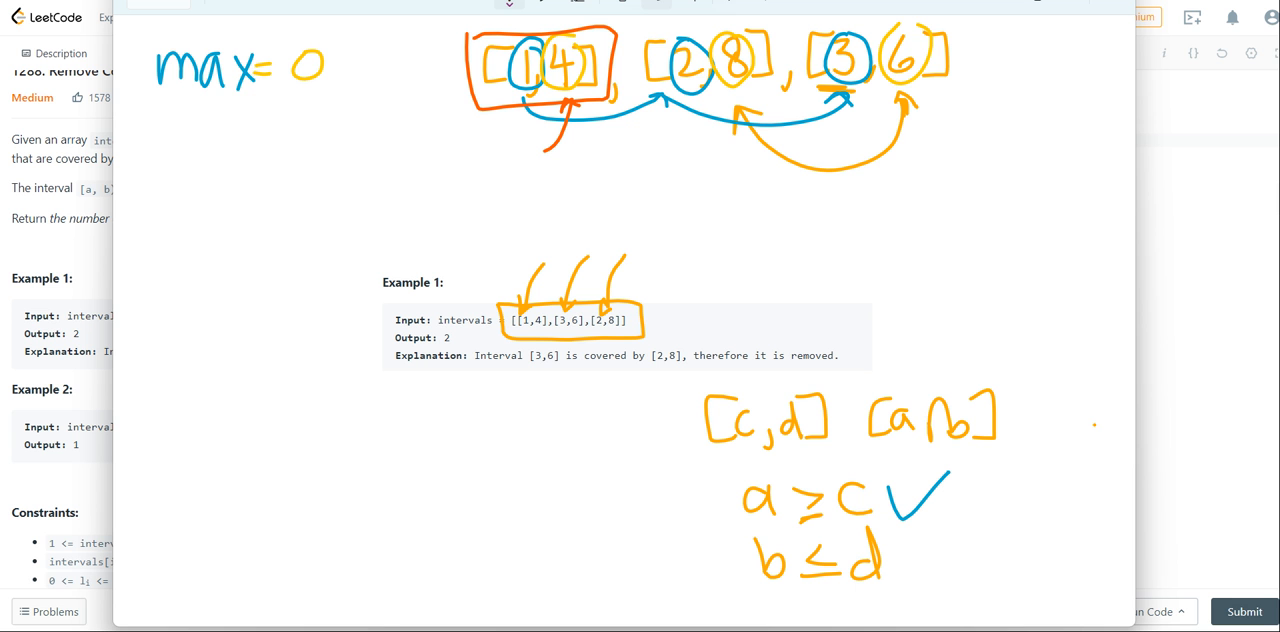
left_click_drag(144, 110, 164, 136)
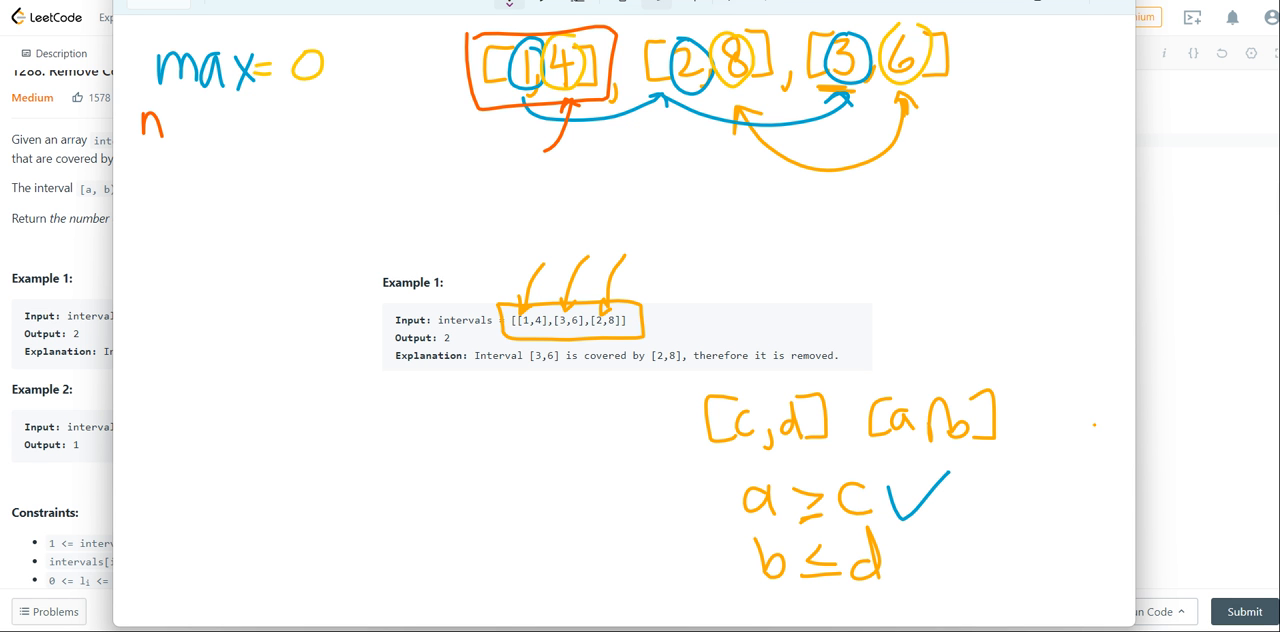
left_click_drag(150, 120, 270, 120)
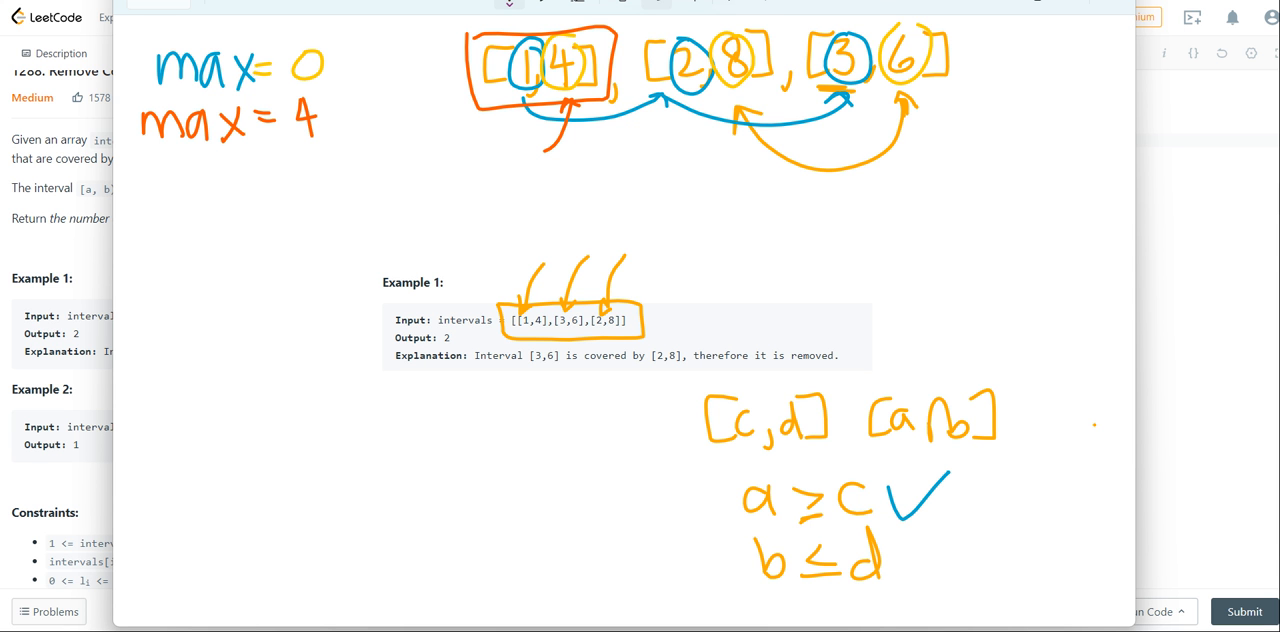
left_click_drag(150, 384, 184, 424)
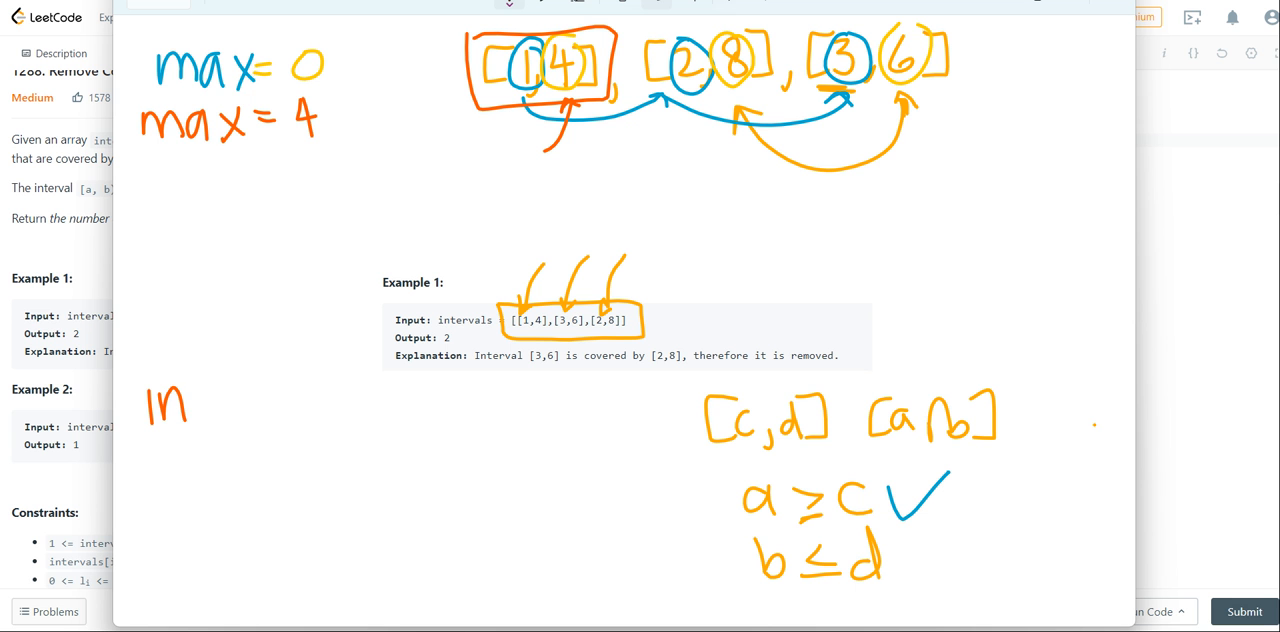
left_click_drag(180, 404, 296, 404)
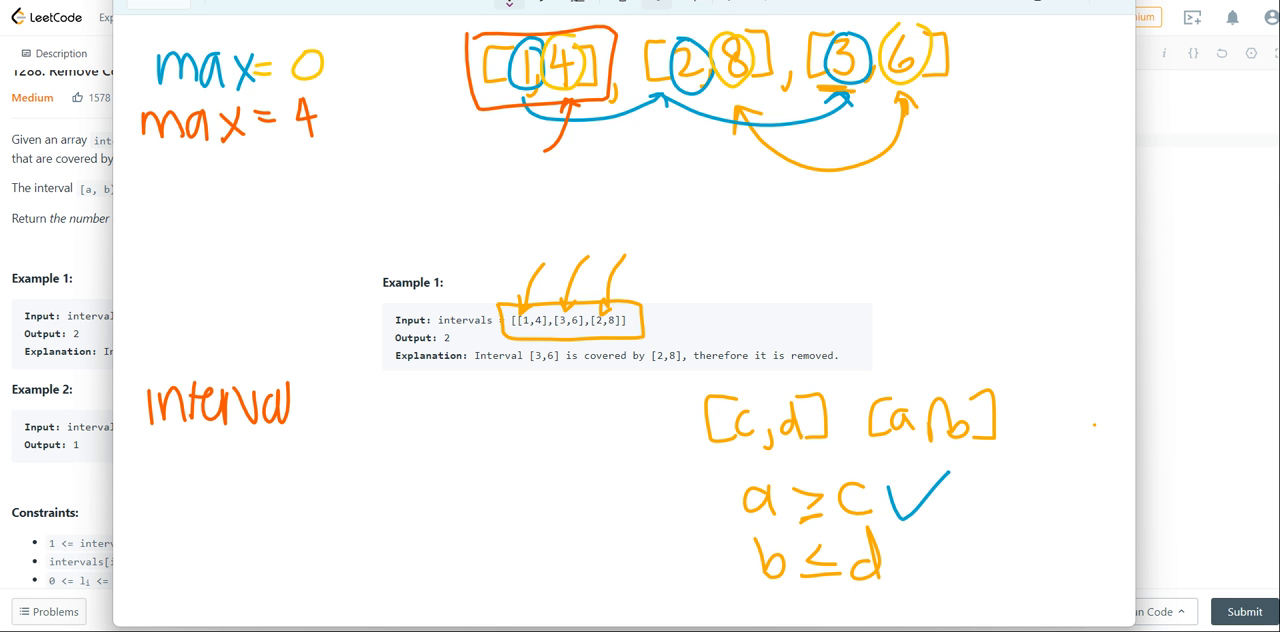
left_click(300, 400)
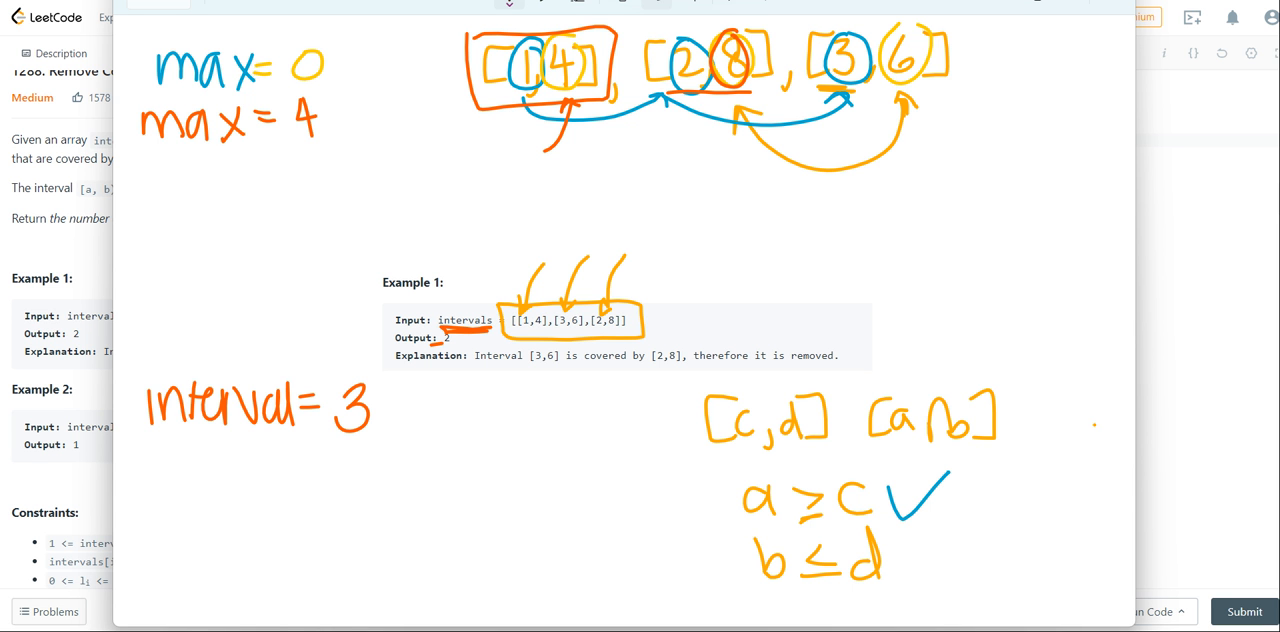
- Write max = 8, box [3,6], note 8 > 6 and cross out the max = 8 line
left_click_drag(660, 144, 716, 160)
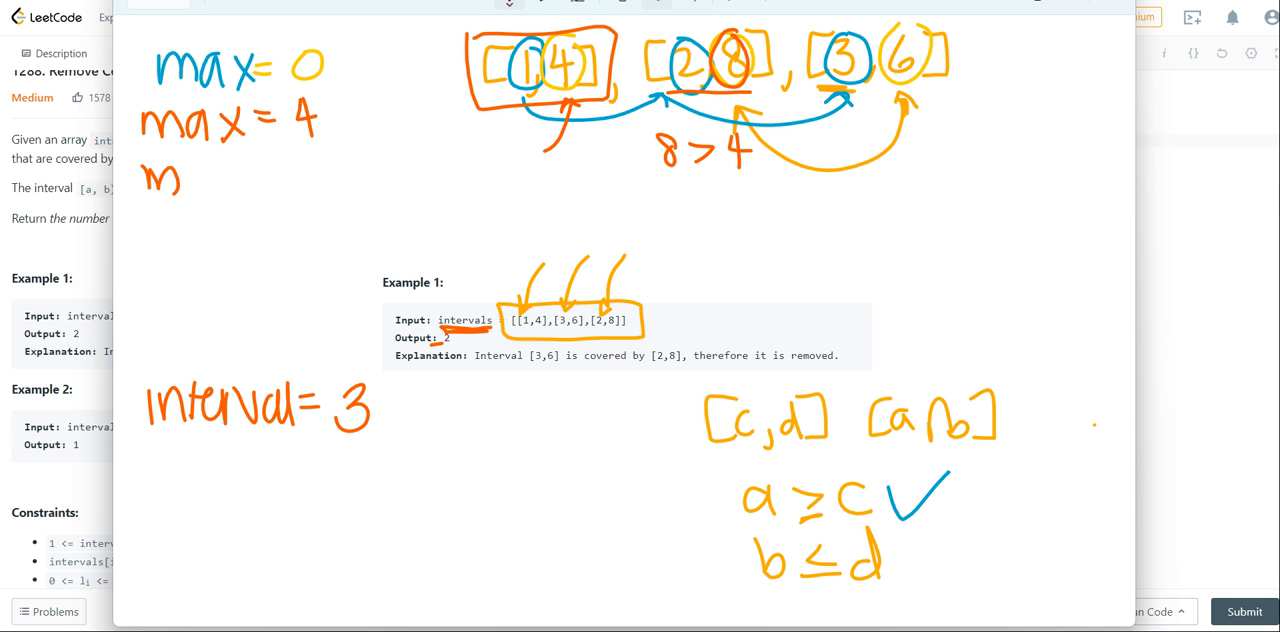
left_click_drag(150, 174, 290, 170)
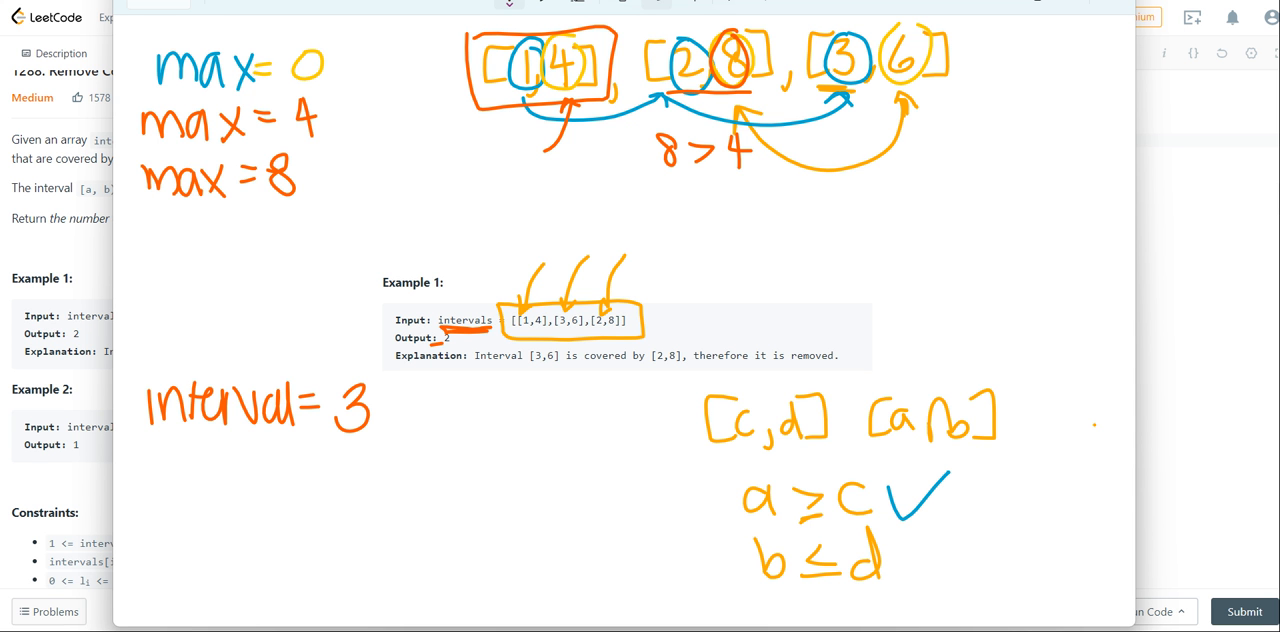
left_click_drag(324, 440, 384, 436)
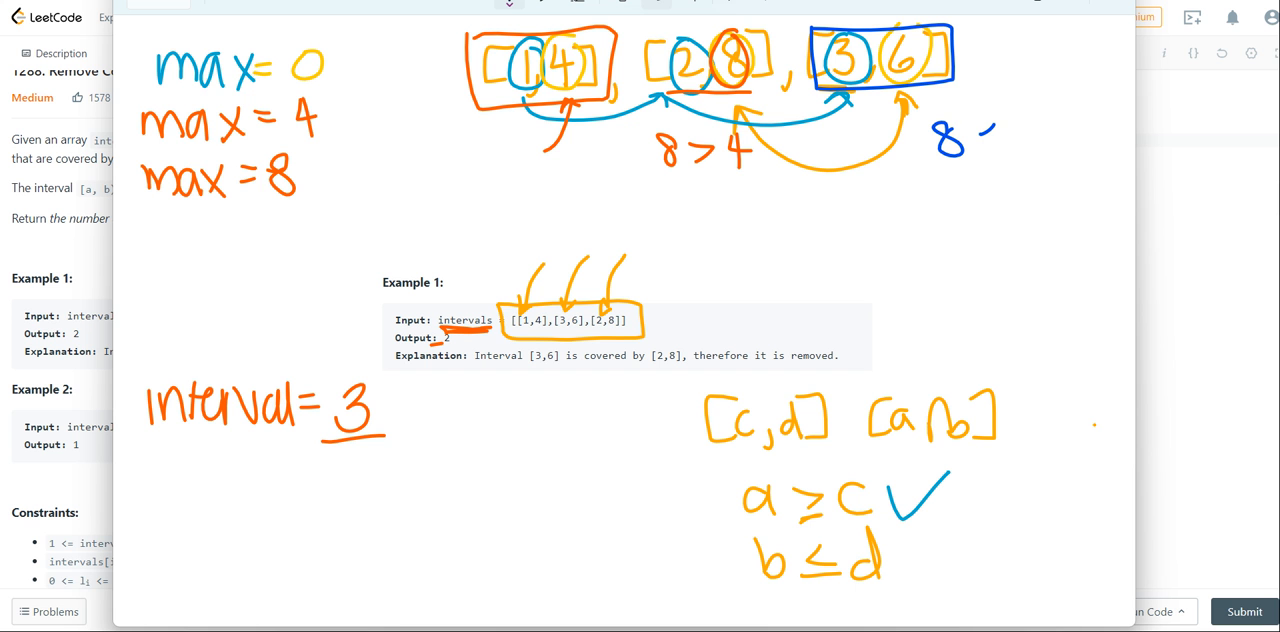
left_click_drag(976, 140, 1044, 140)
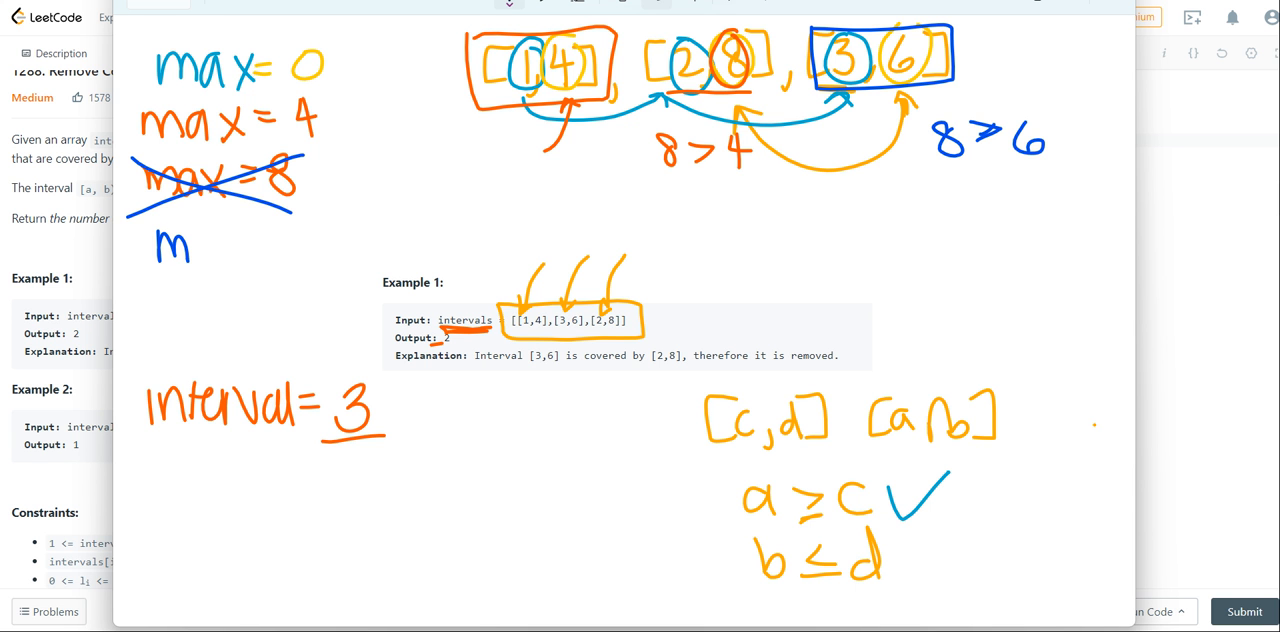
- Rewrite max = 8 below and begin a second 'Interval' line
left_click_drag(160, 244, 310, 244)
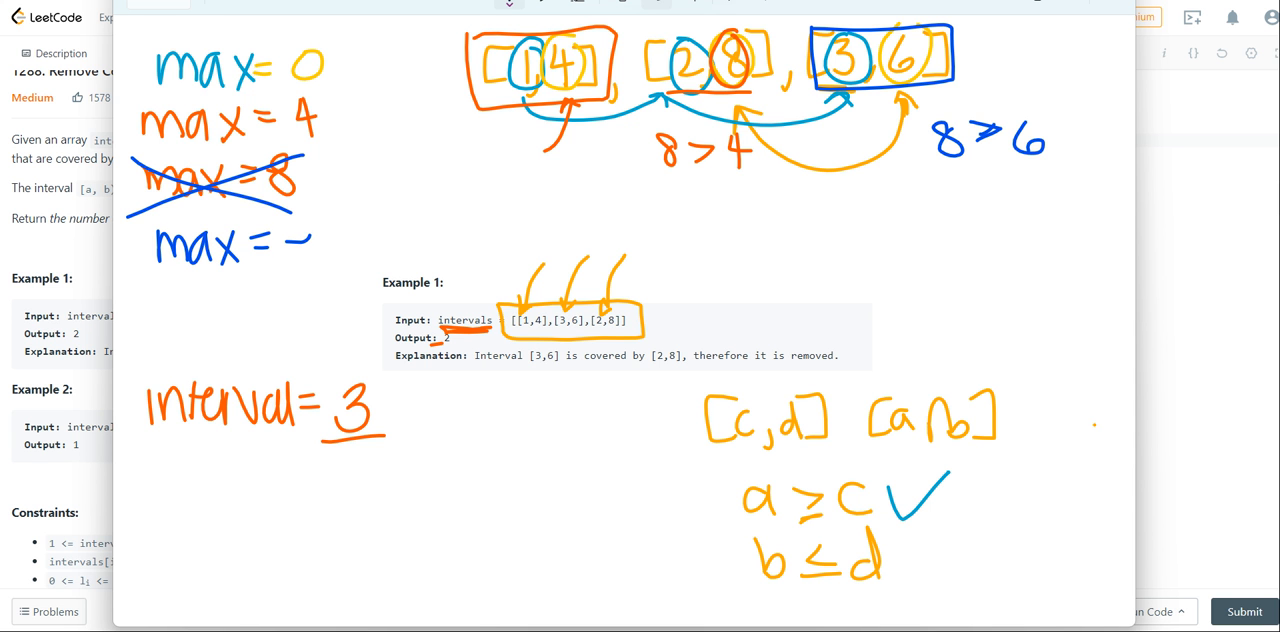
left_click_drag(150, 460, 196, 480)
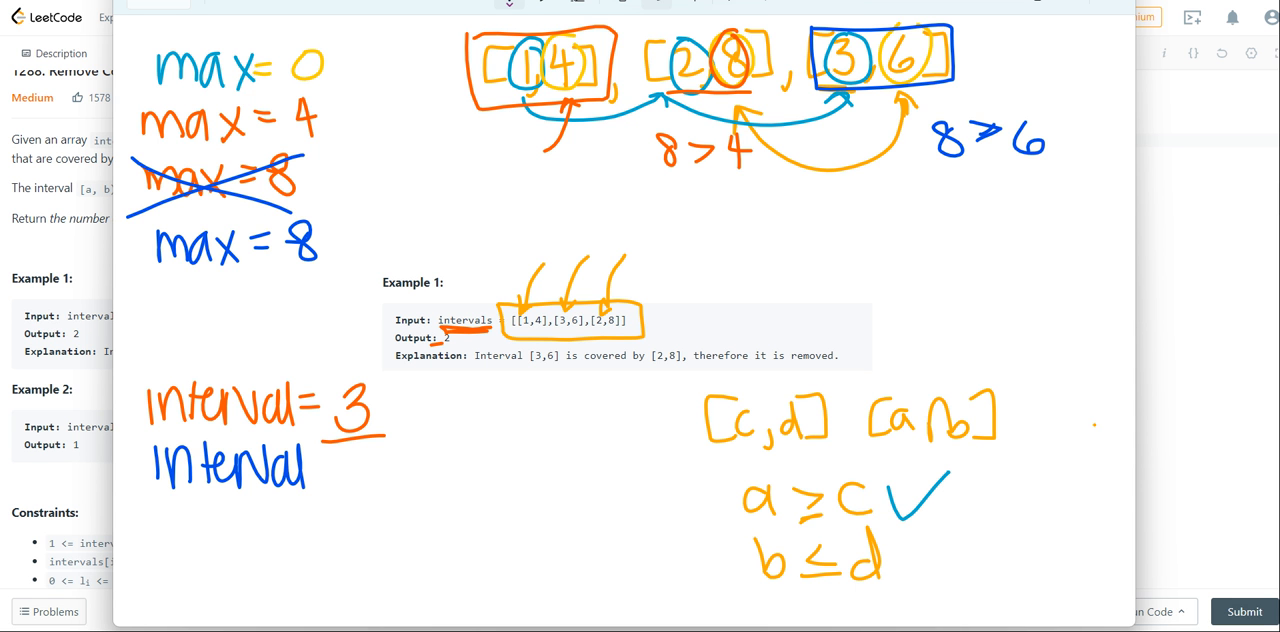
left_click_drag(330, 464, 404, 464)
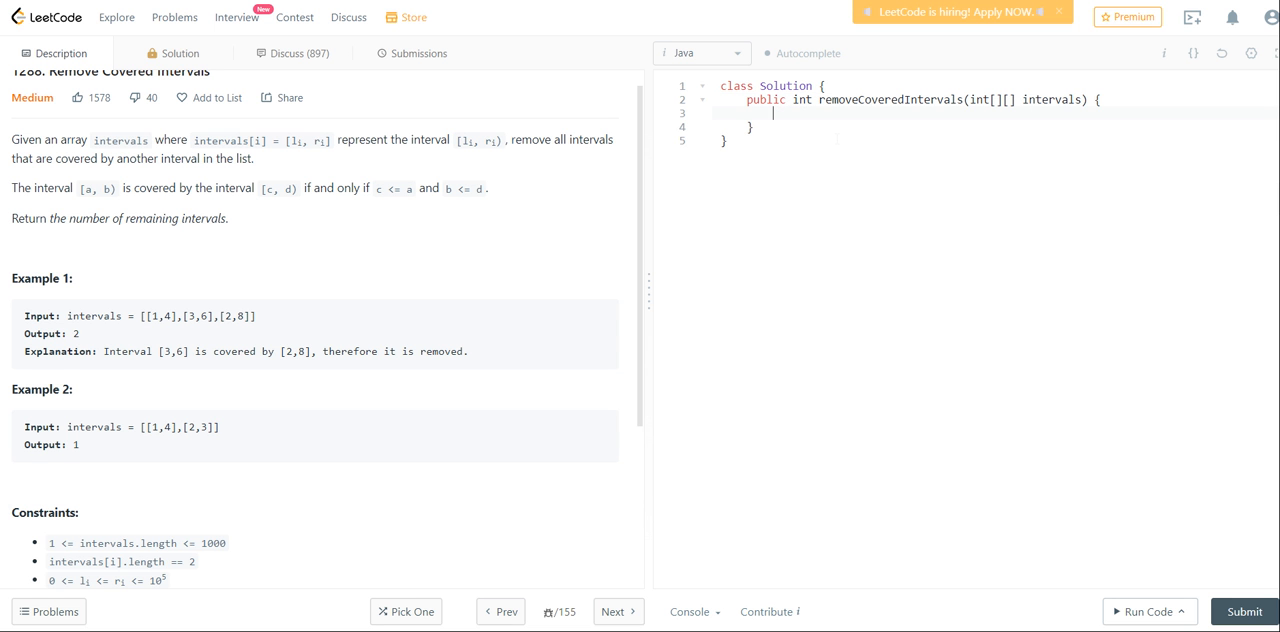
- Begin Arrays.sort(intervals, (a, b) -> in the Java method body
type("Arrays.sort(intervals, (a,")
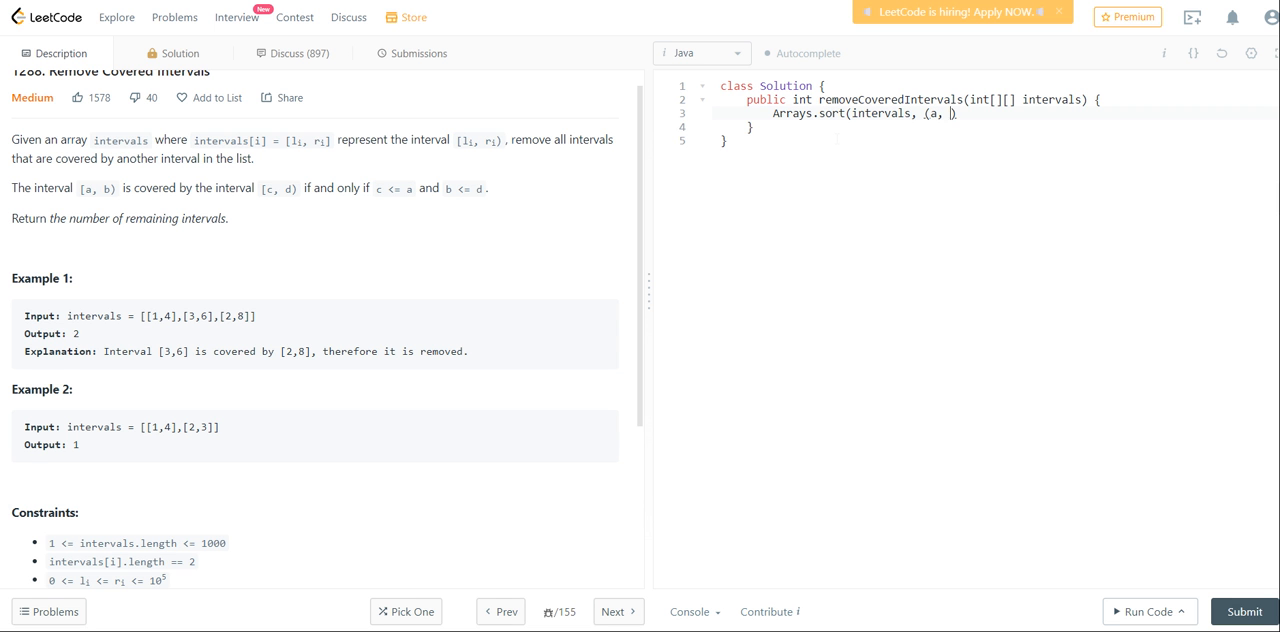
type("b")
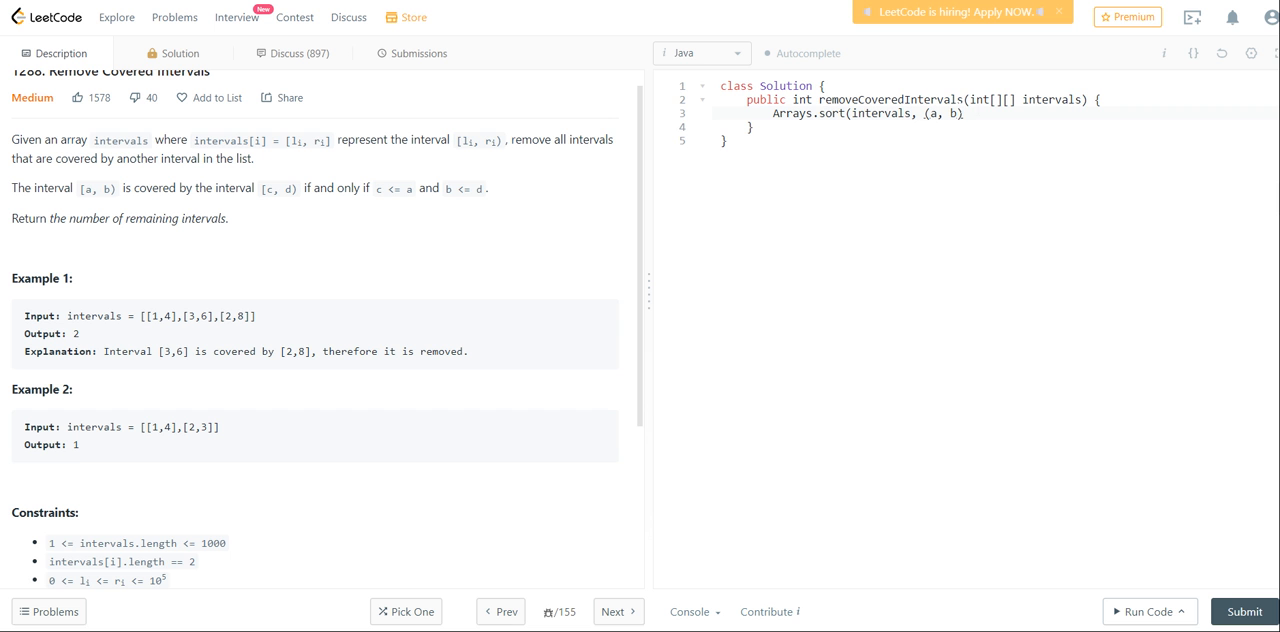
type("->")
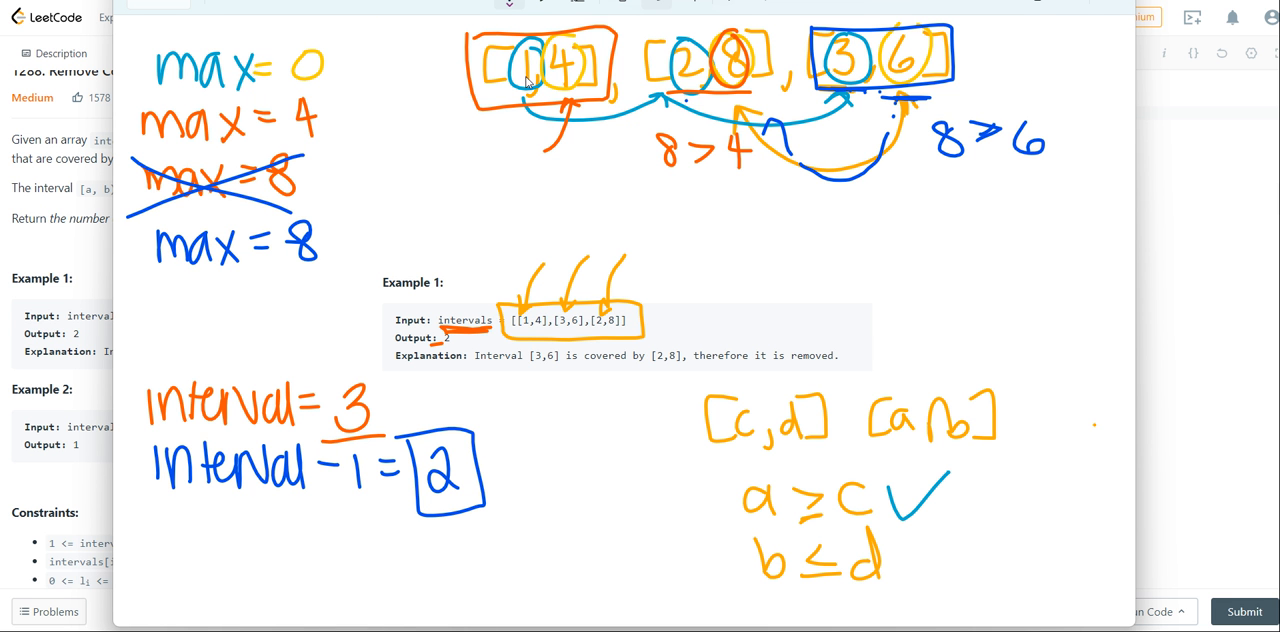
mouse_move(688, 80)
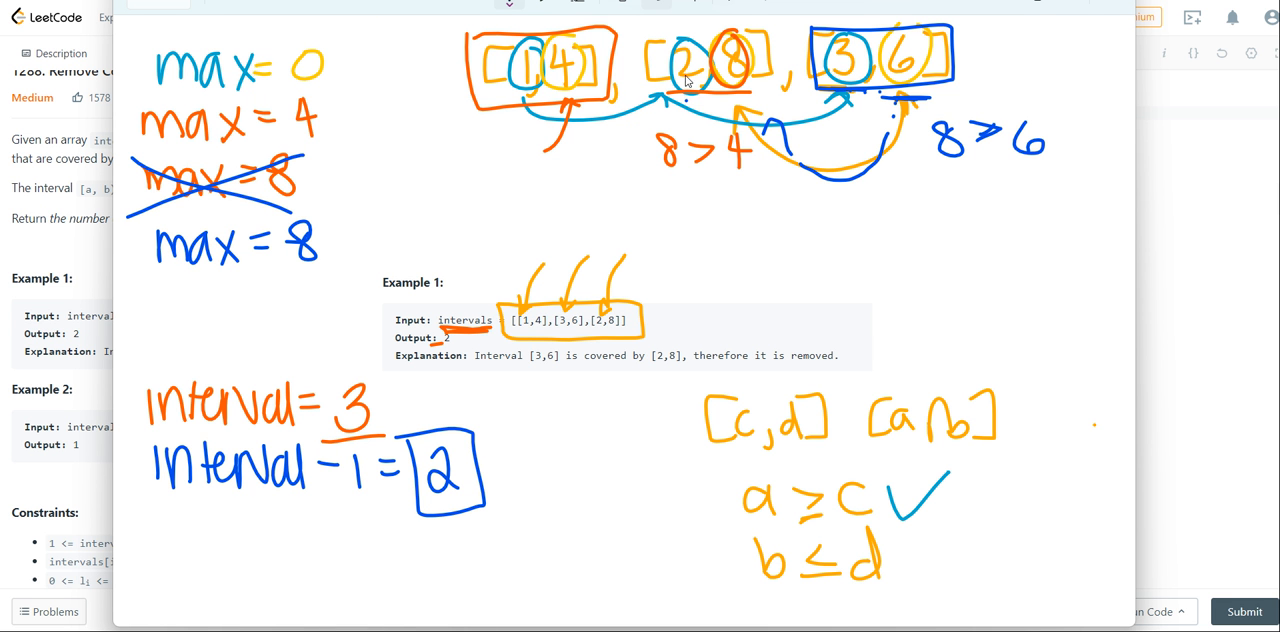
mouse_move(866, 90)
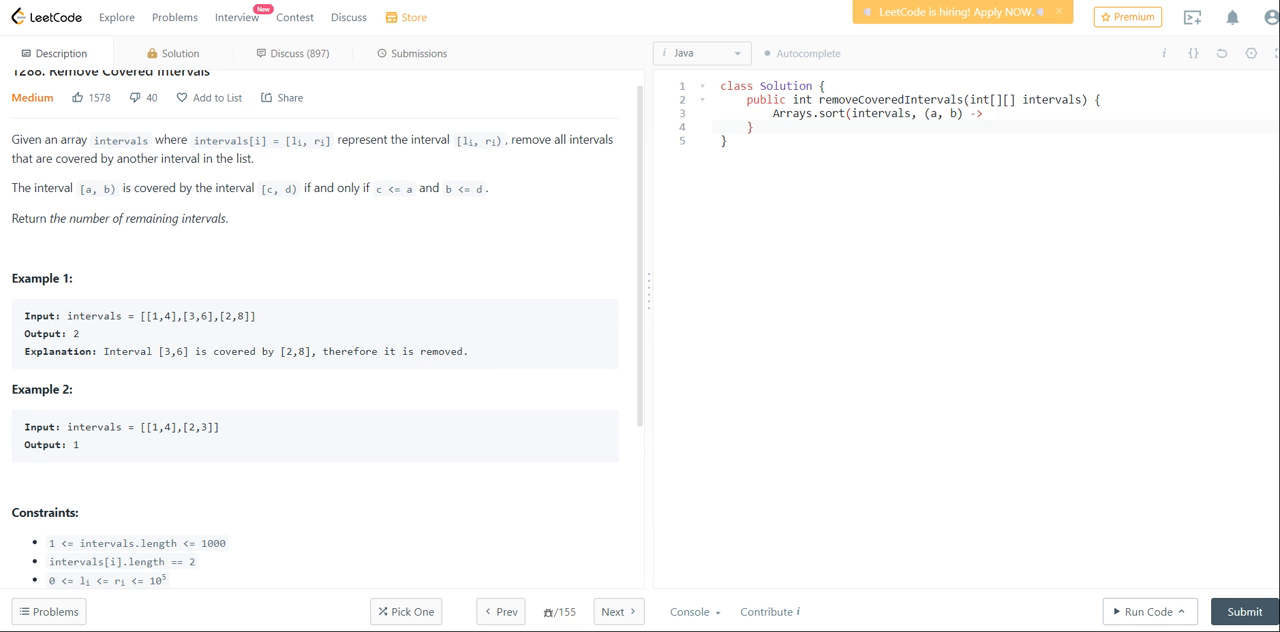
- Complete the comparator lambda: equal starts ordered by end descending, otherwise by start ascending
type("a[0]")
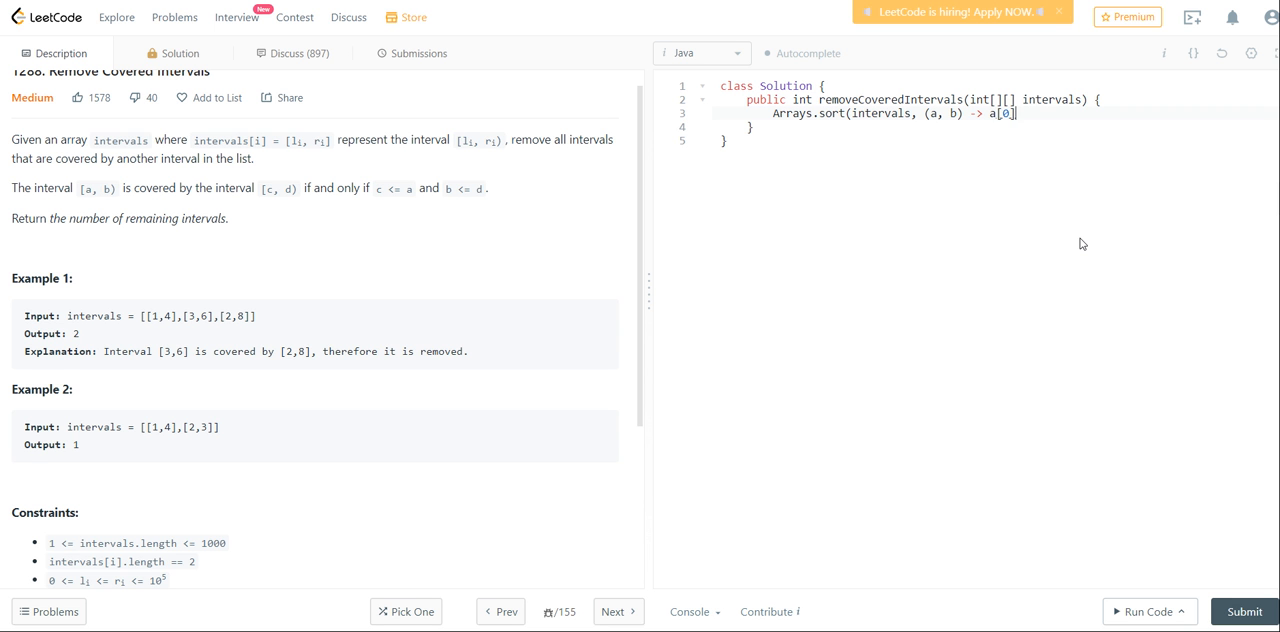
type("== b")
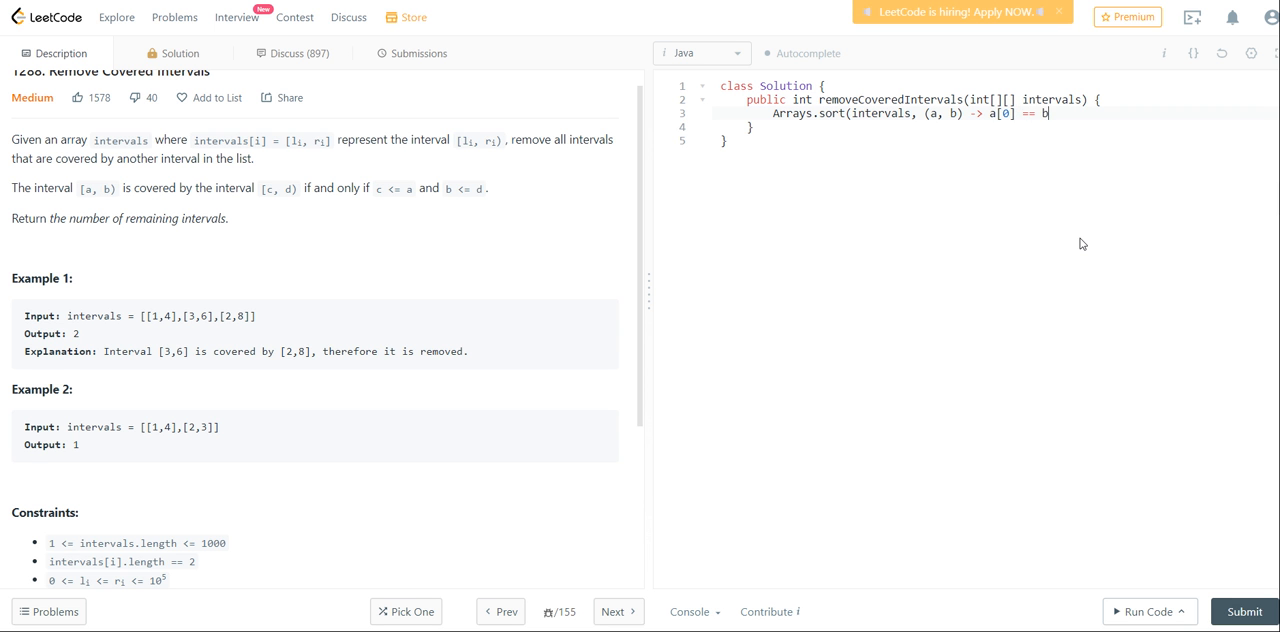
type("[0]")
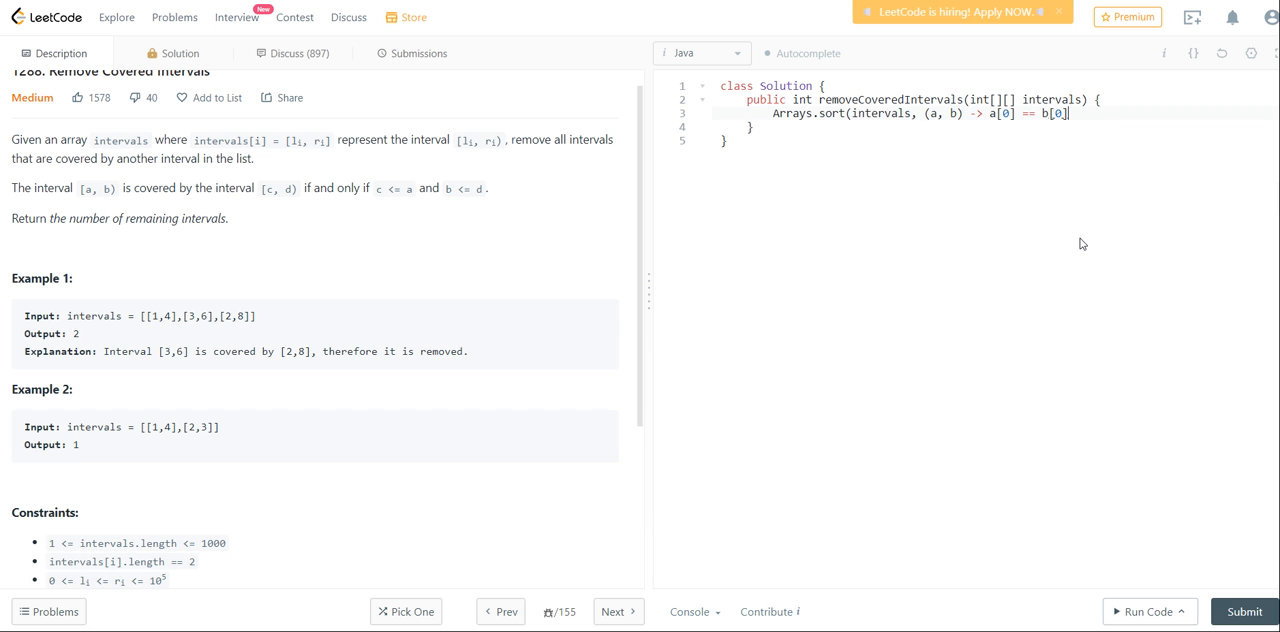
type("?")
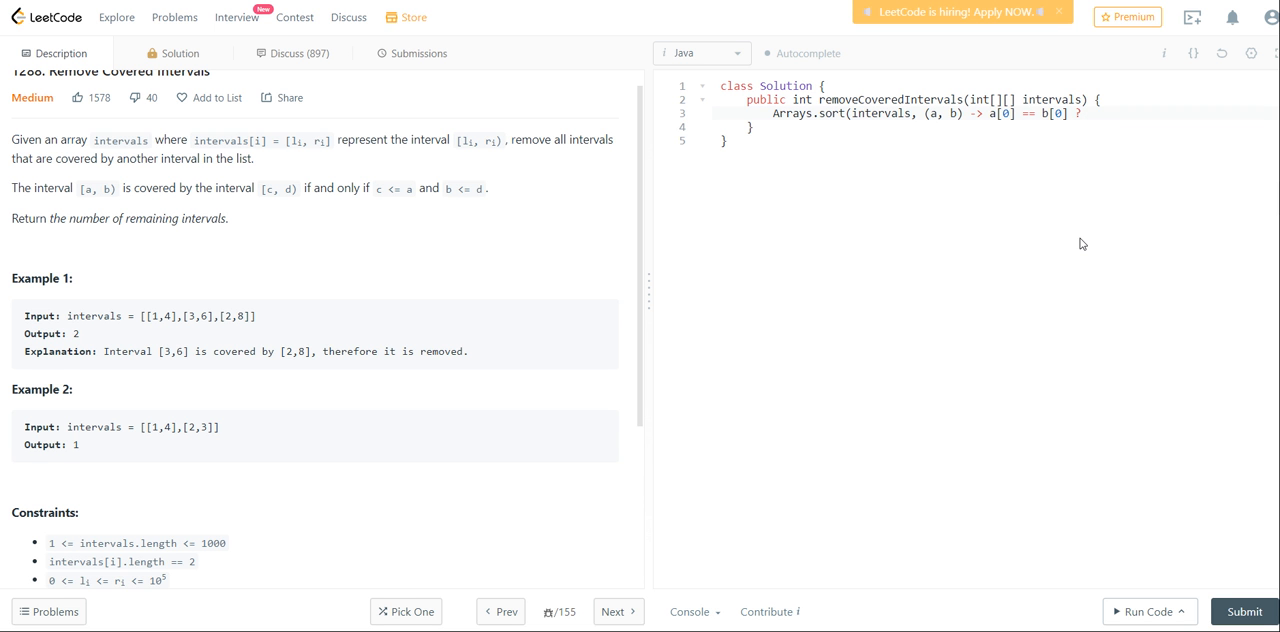
type("a[0]")
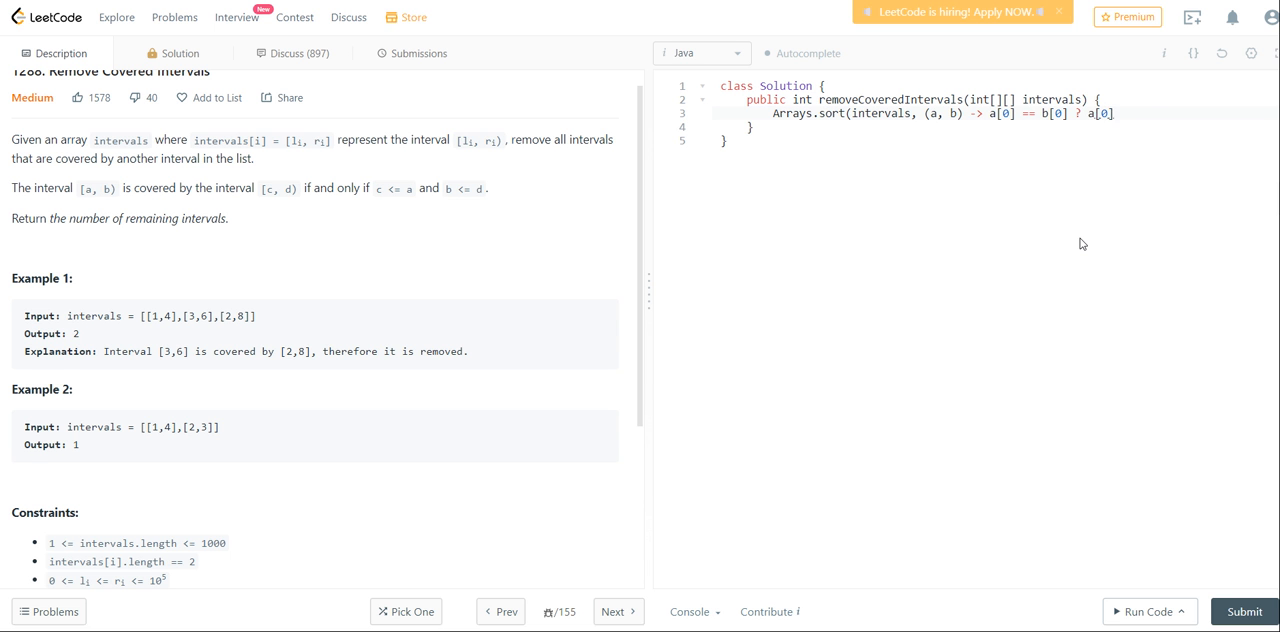
type("[1] - b[]")
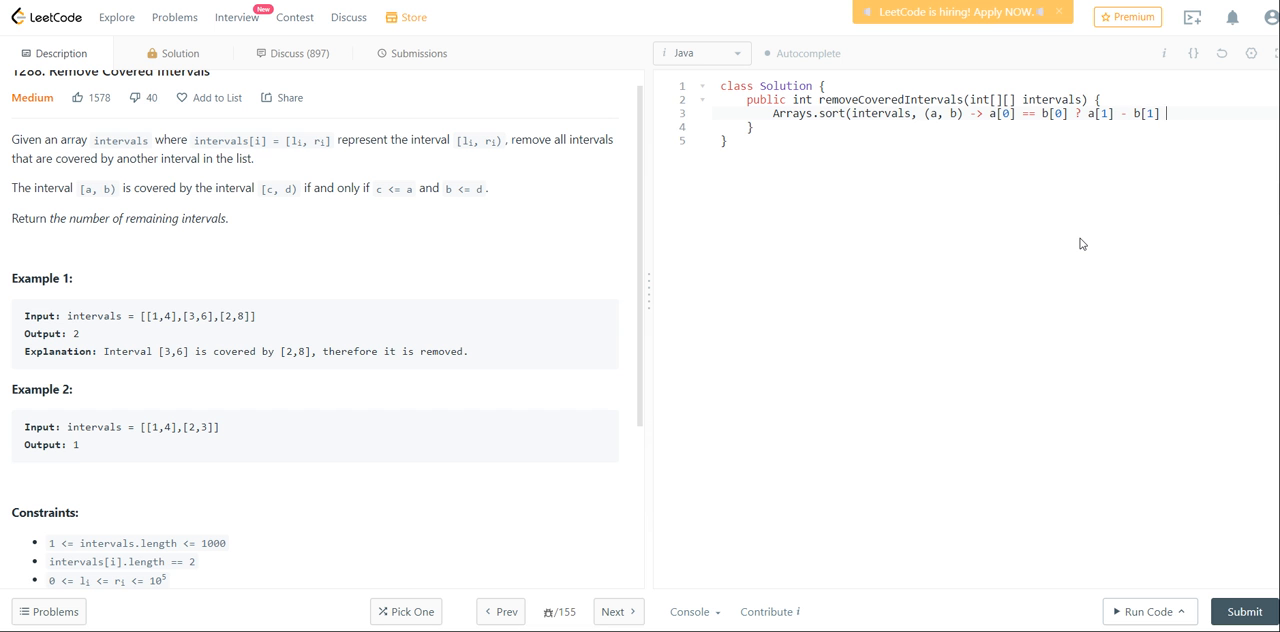
type(": b[0]")
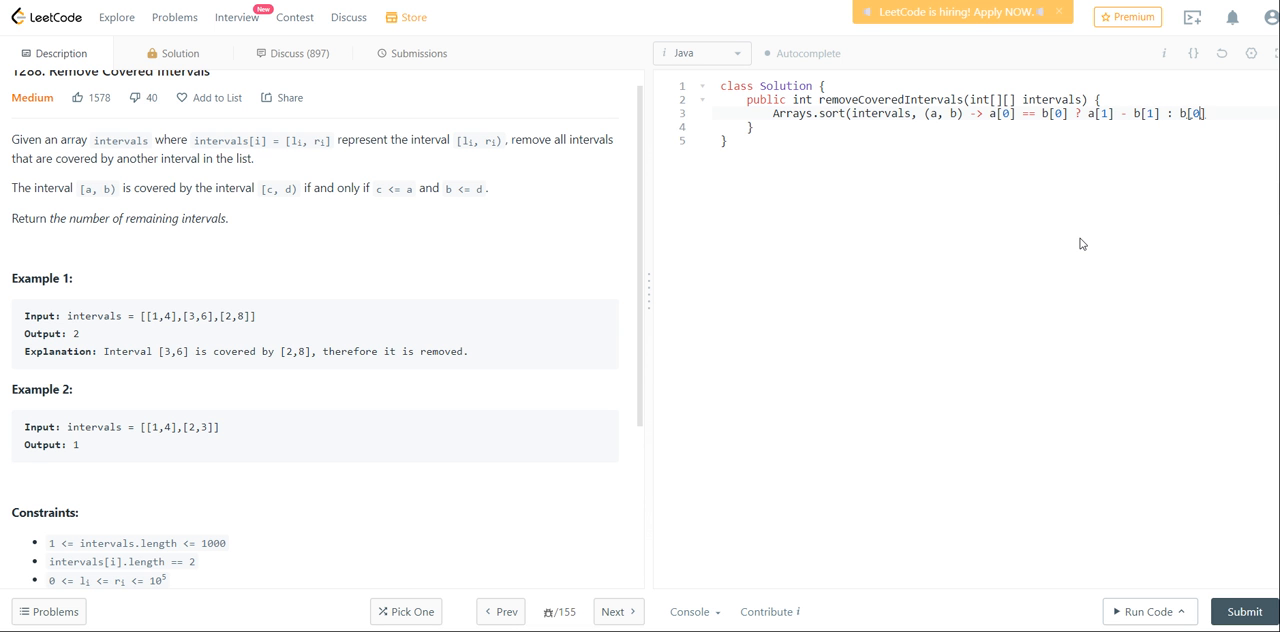
type("- b[]")
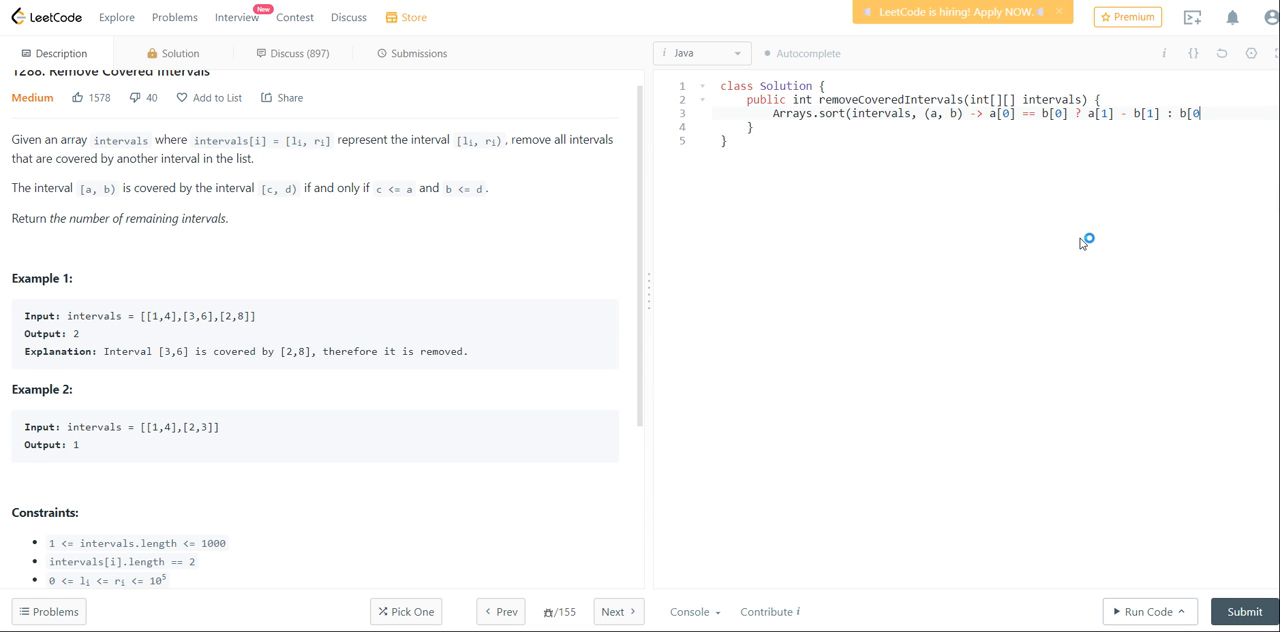
type("- a[0] - b[0]);")
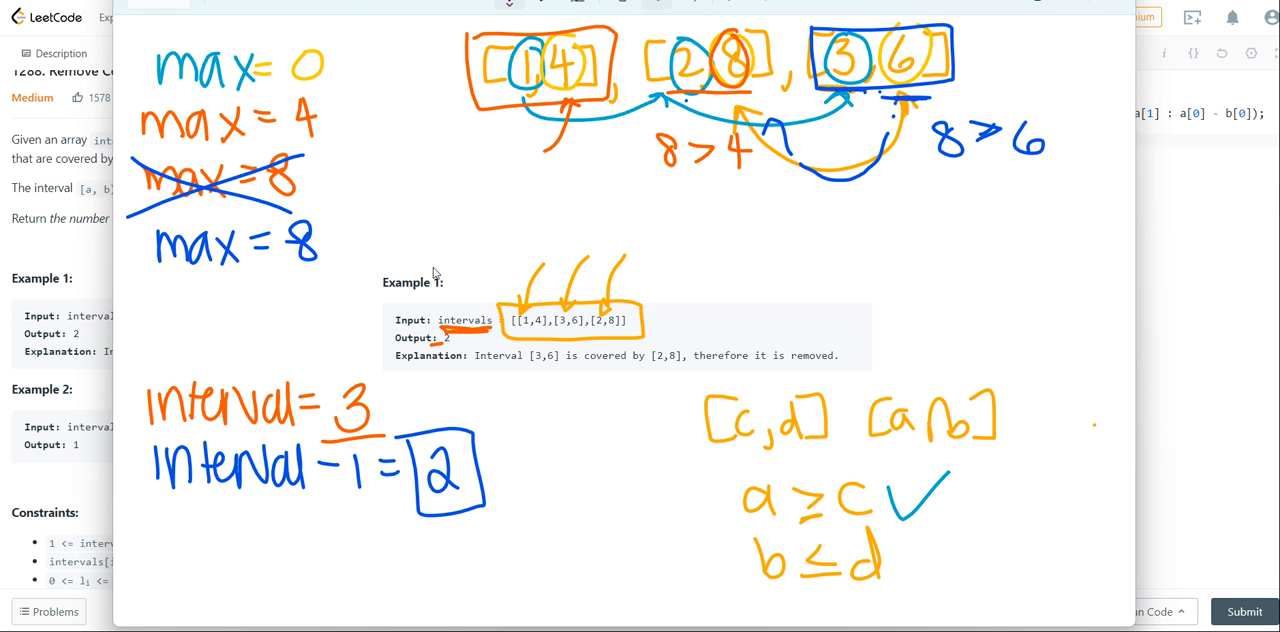
mouse_move(1210, 220)
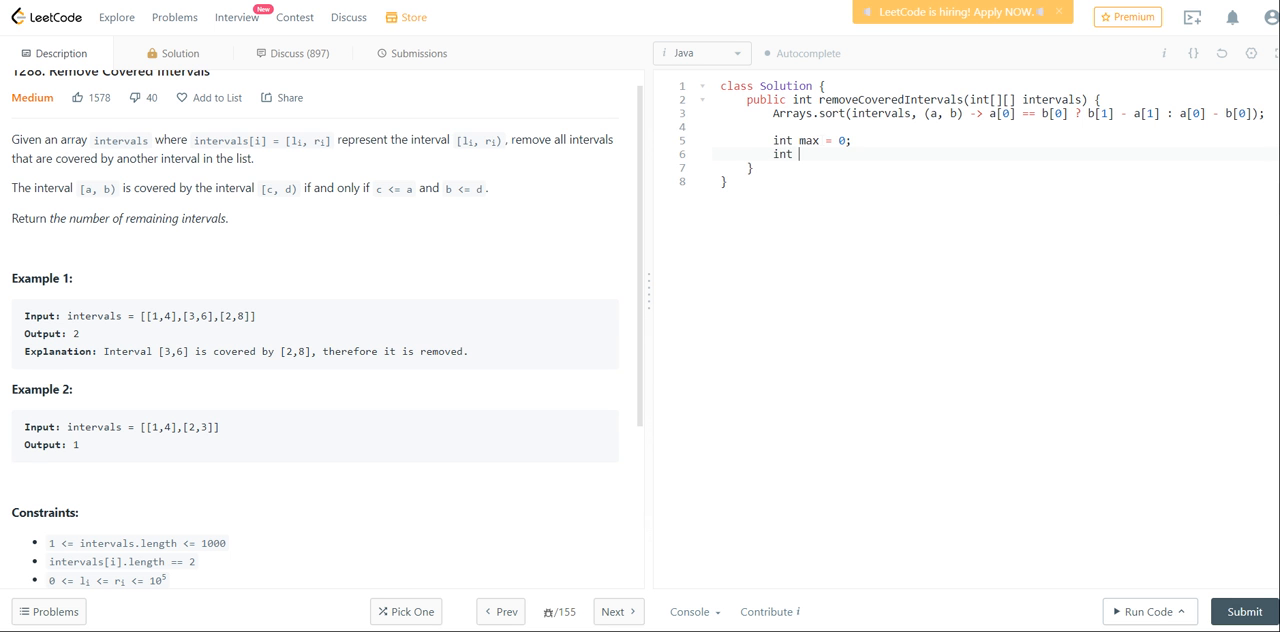
- Declare interval = intervals.length and write the for loop header over intervals
type("interval = intervals.length;")
type("for (")
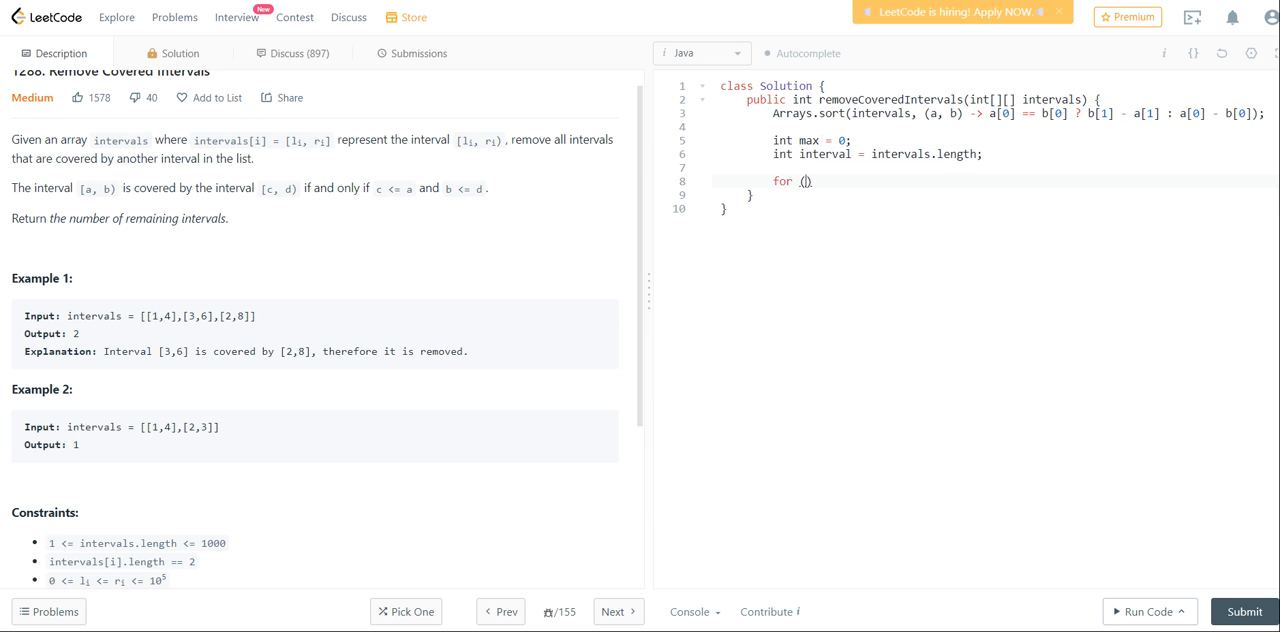
type("int i = 0;")
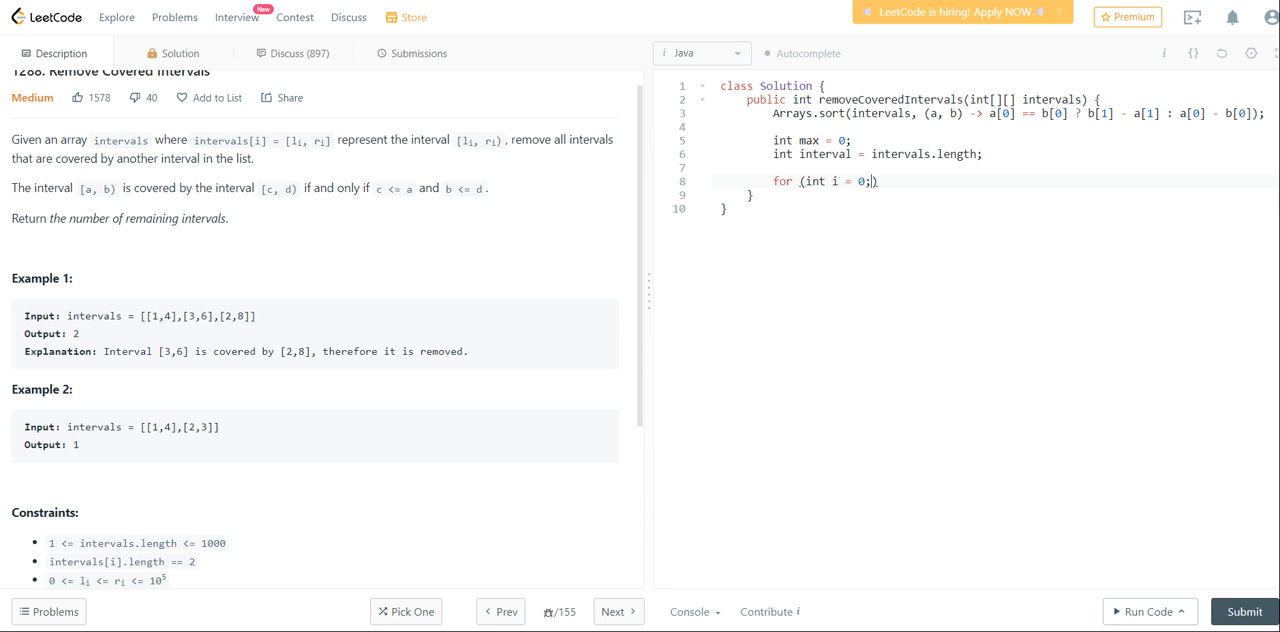
key("Backspace")
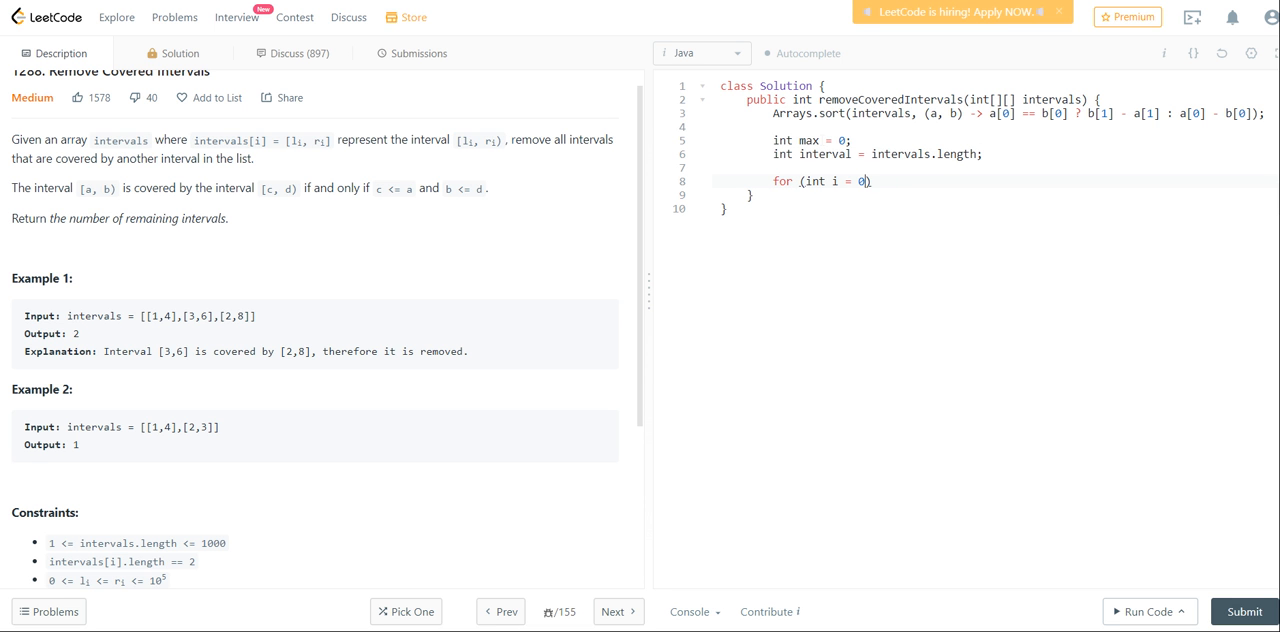
type("; i < intervals")
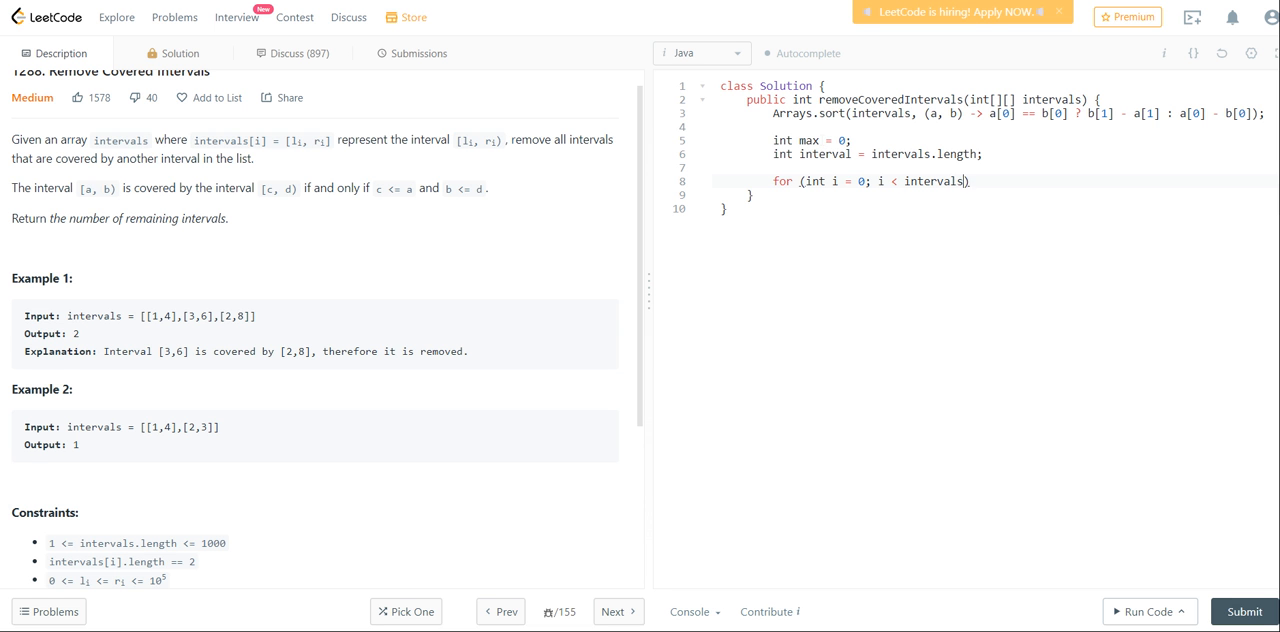
type(".length; i++) {")
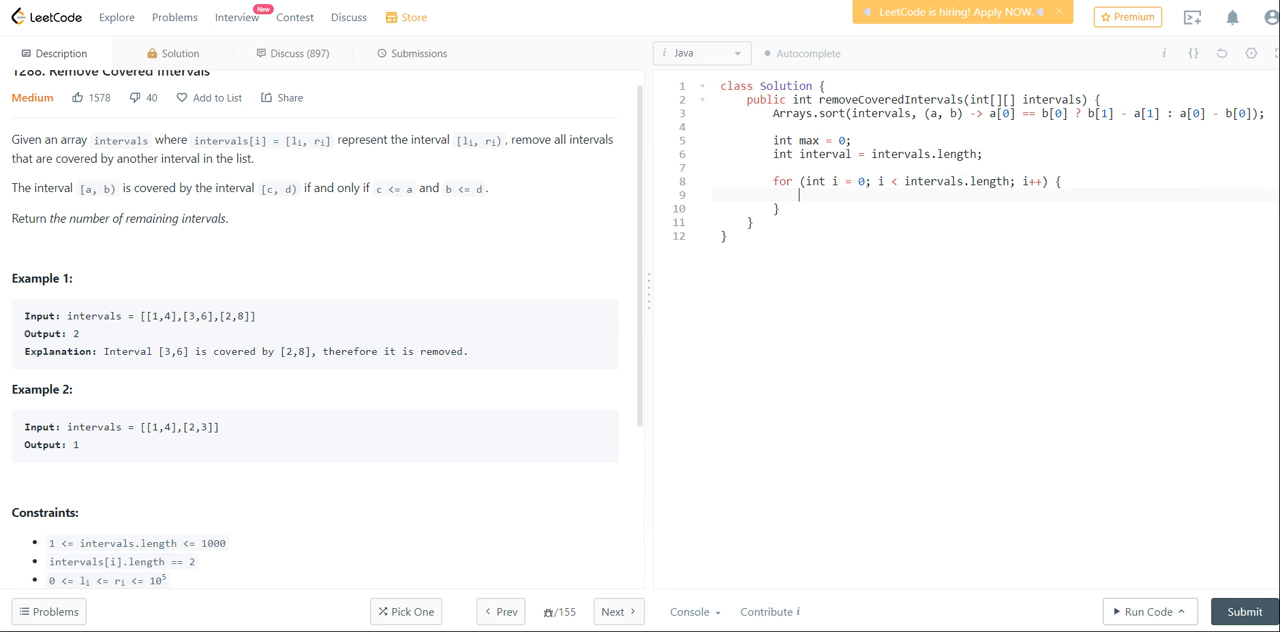
- Inside the loop raise max when intervals[i][1] > max, else decrement interval, then return interval
type("if (intervals[i])")
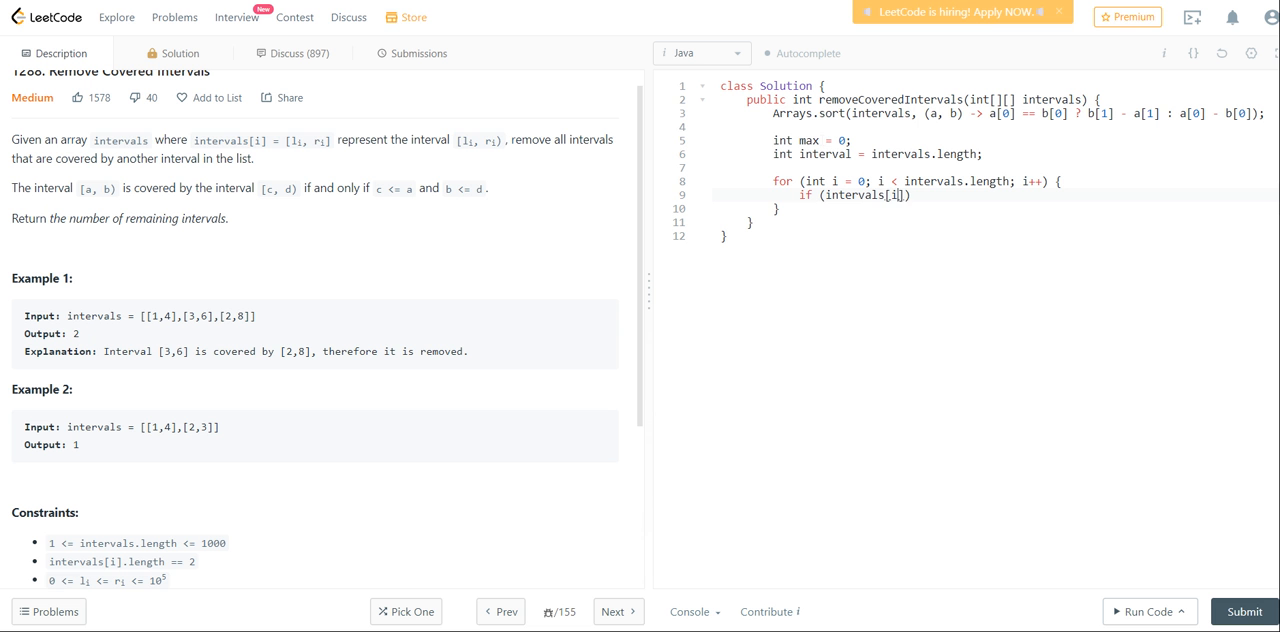
type("[1]")
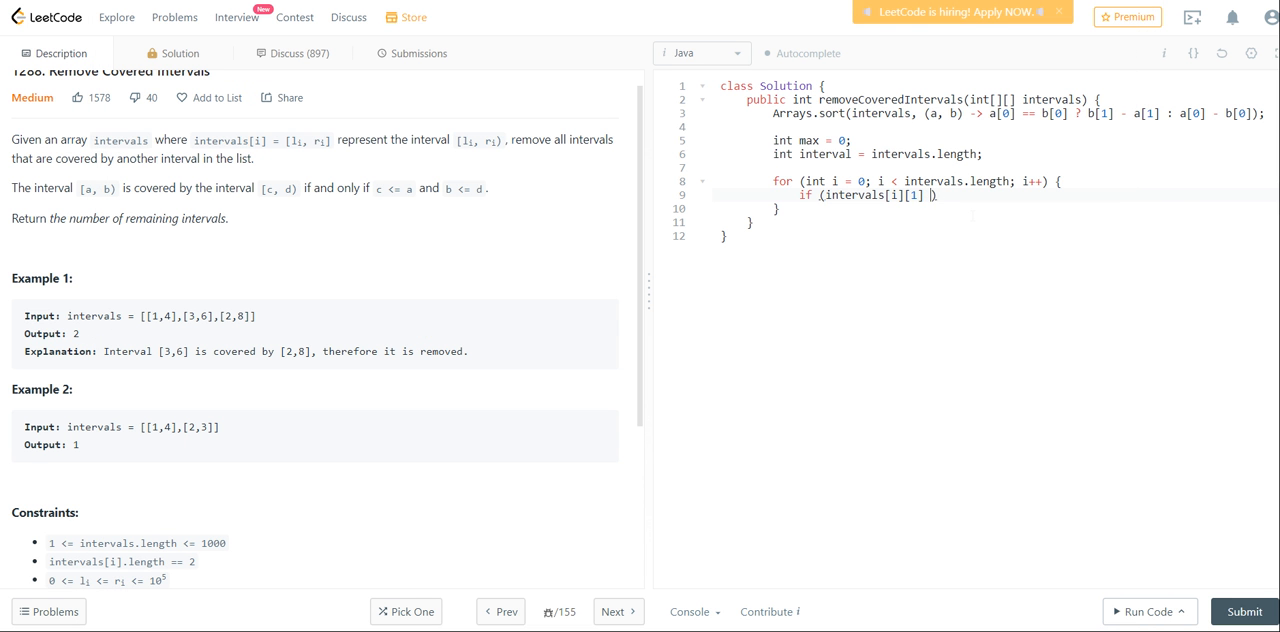
type("> max)")
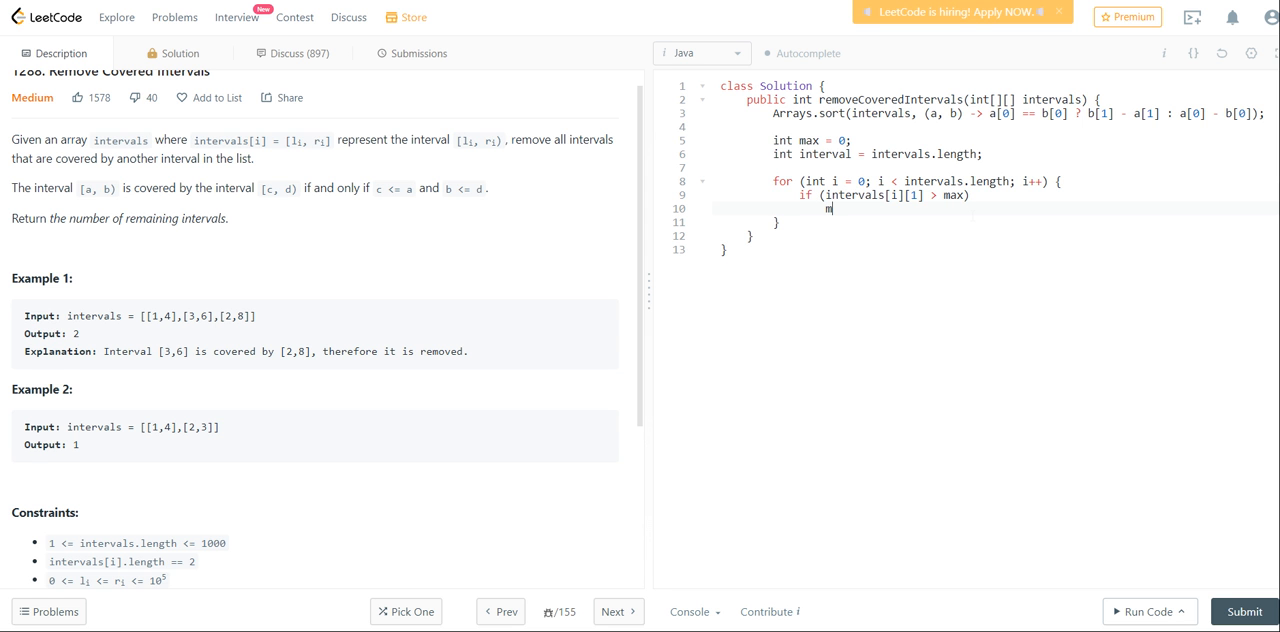
type("ax = intervals")
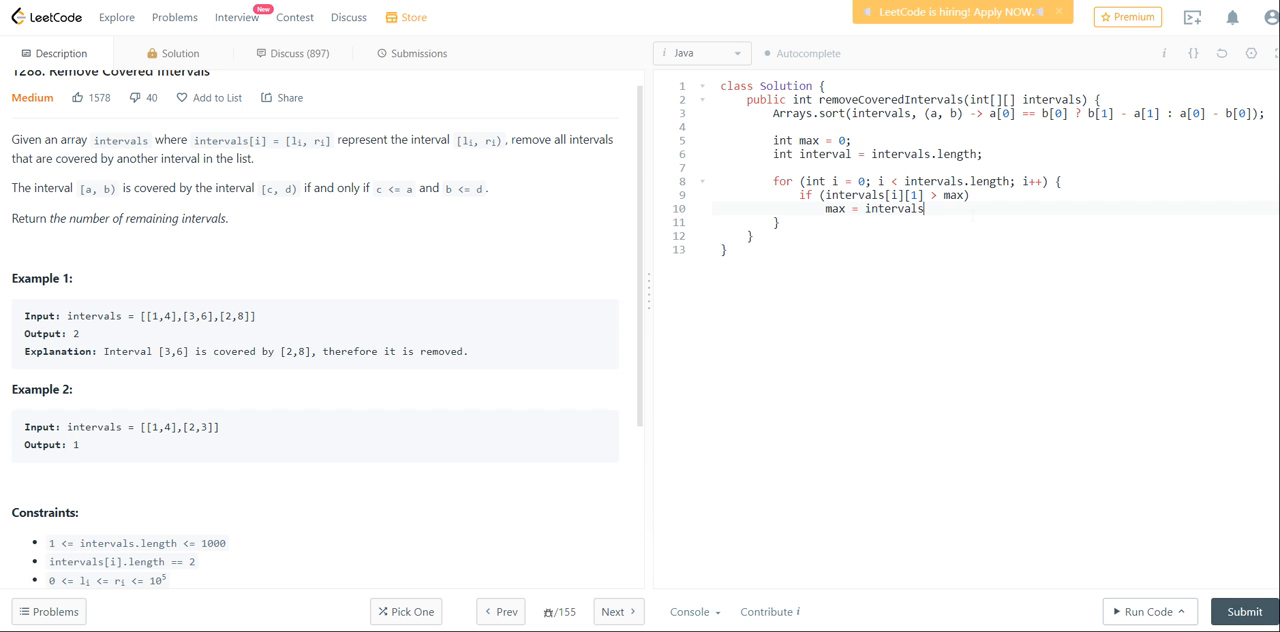
type("[i][1];")
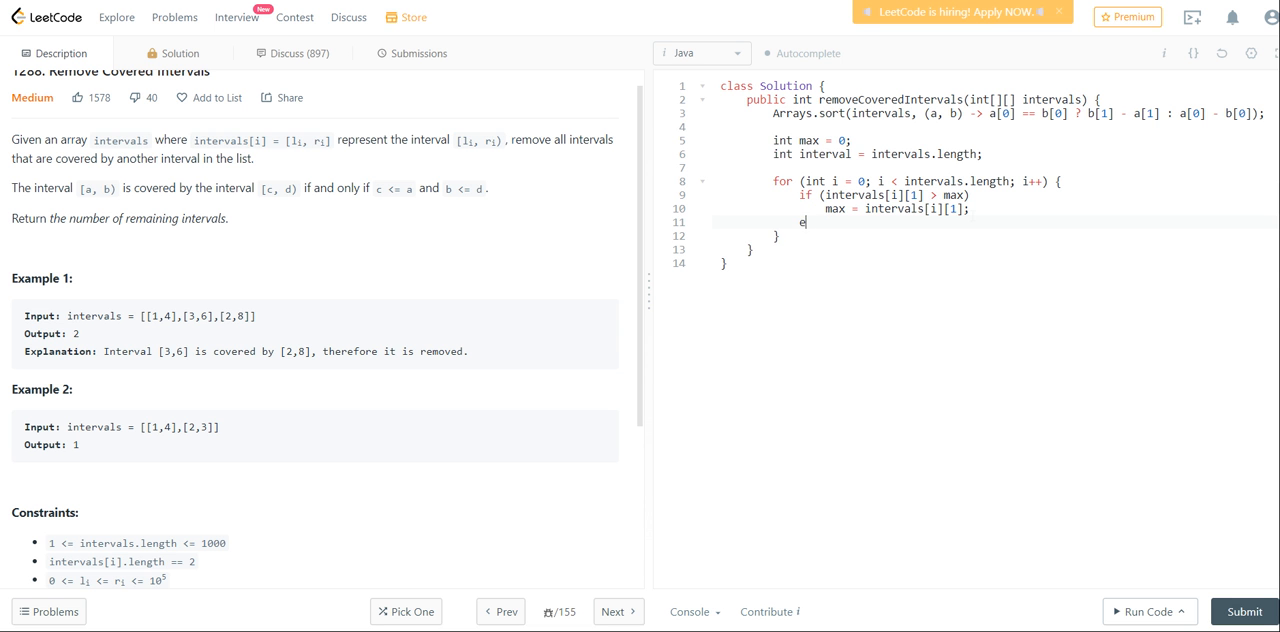
type("lse")
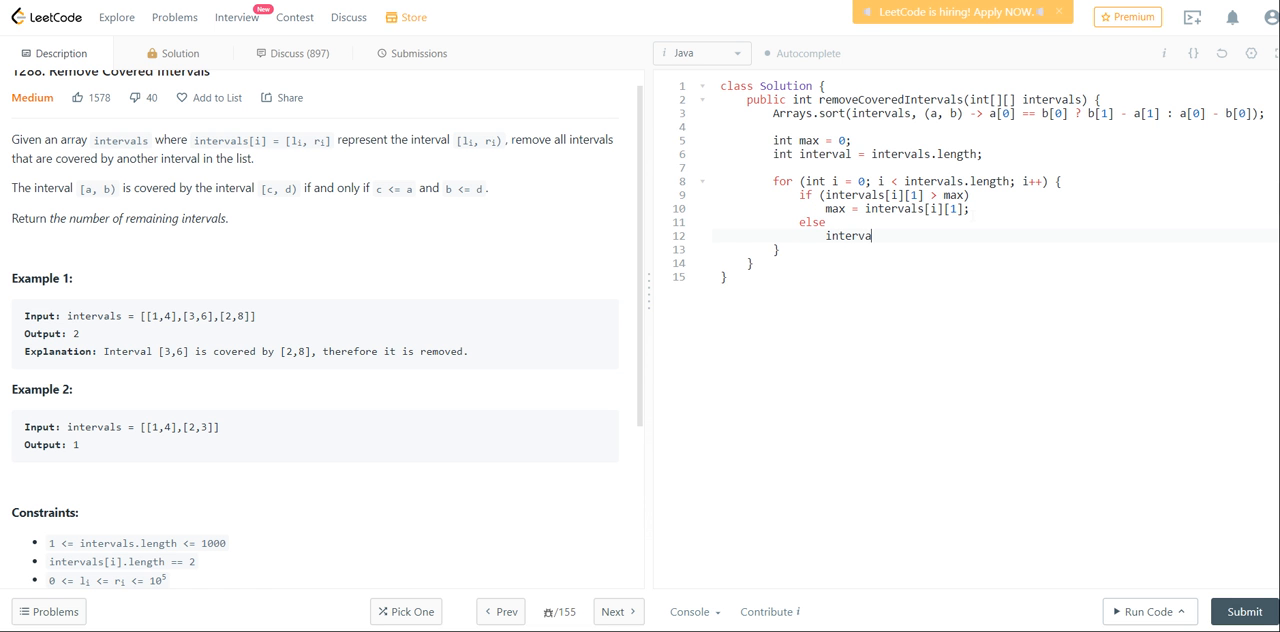
type("--;")
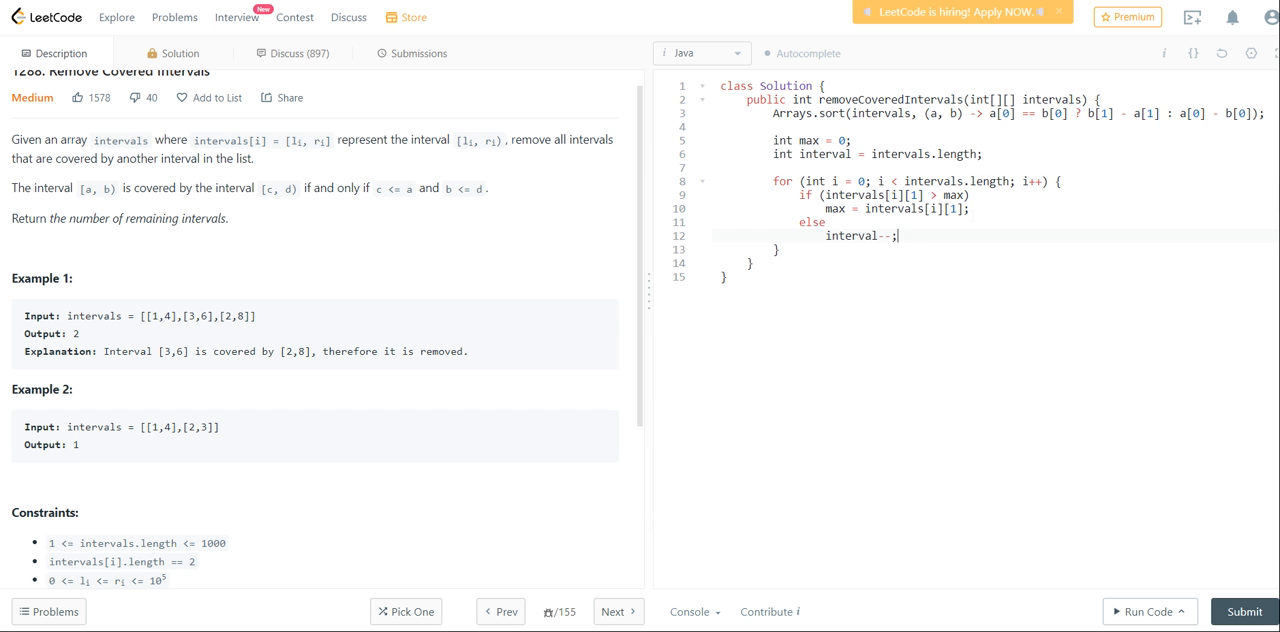
type("return interv")
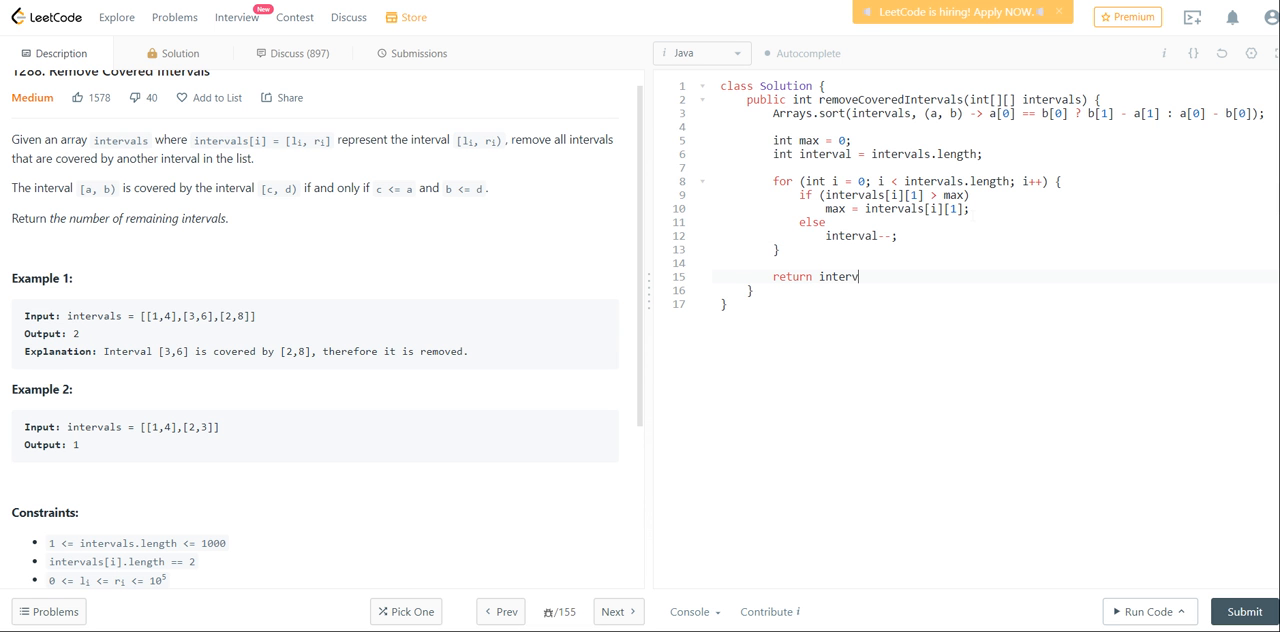
type("al;")
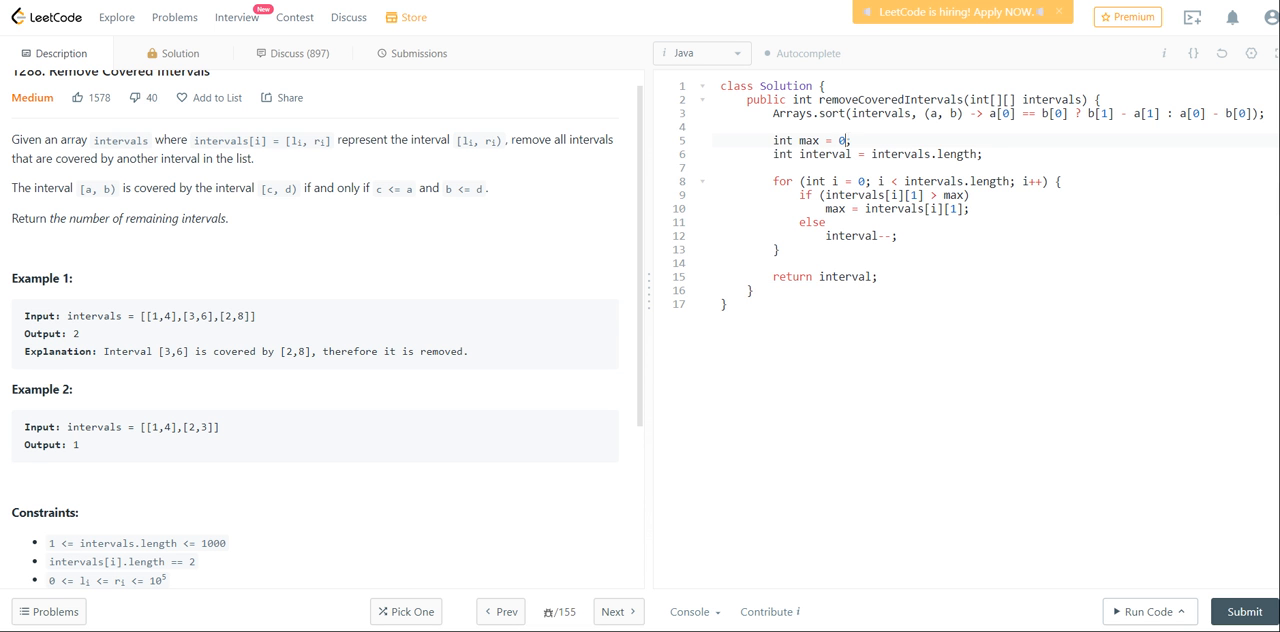
- Initialise max to intervals[0][1] and run the code on the example test case
type("intervals")
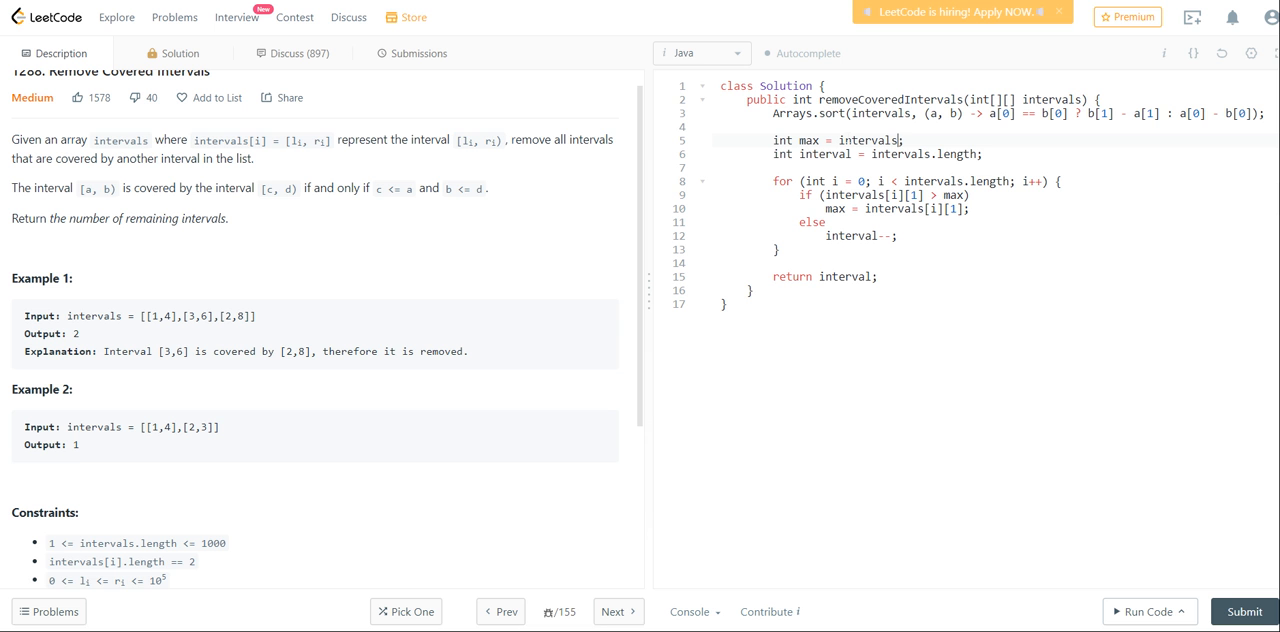
type("[0][1];")
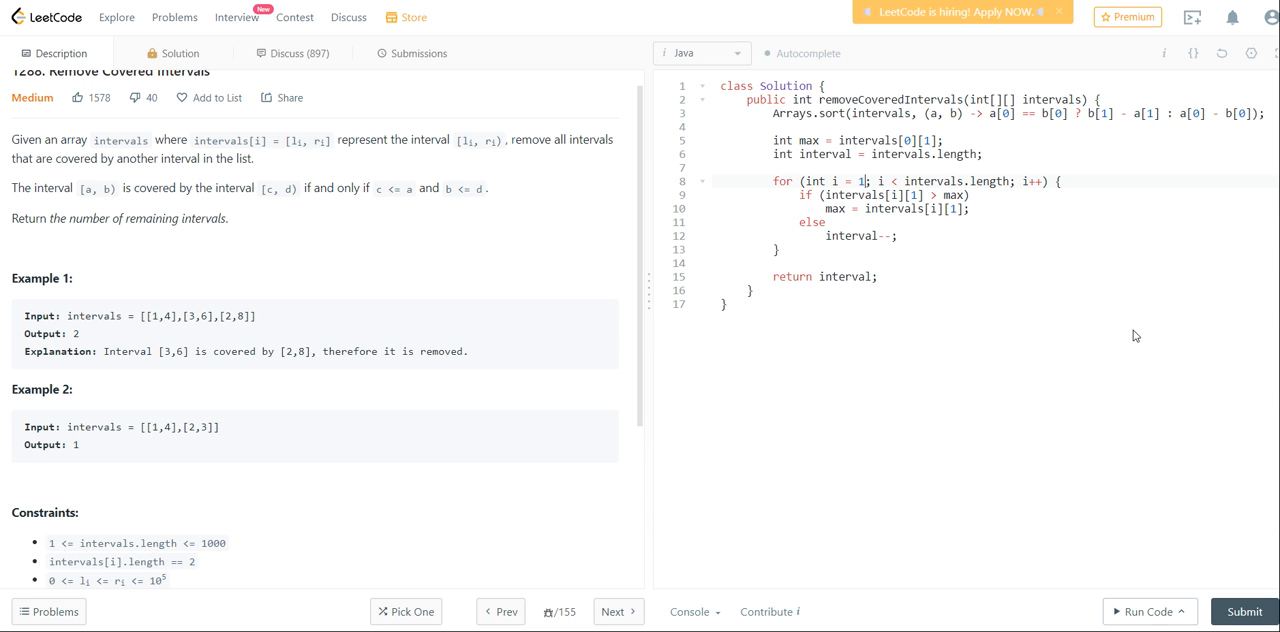
left_click(1144, 612)
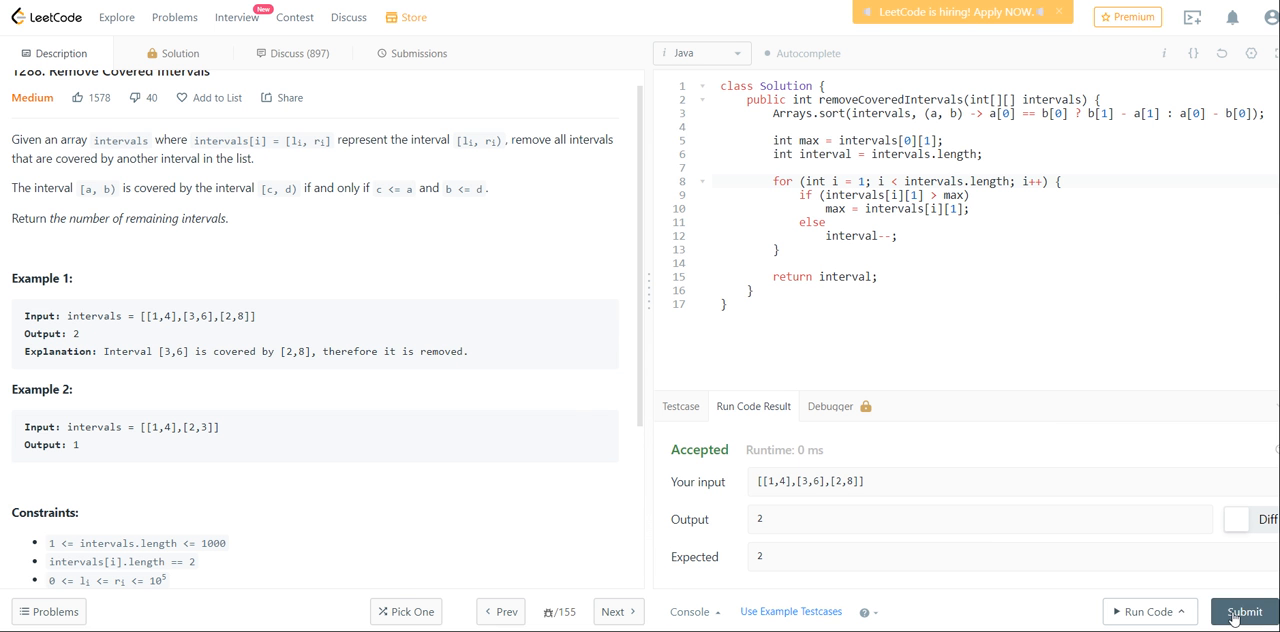
- Submit the solution, see it Accepted, and return to the problem description
left_click(1244, 612)
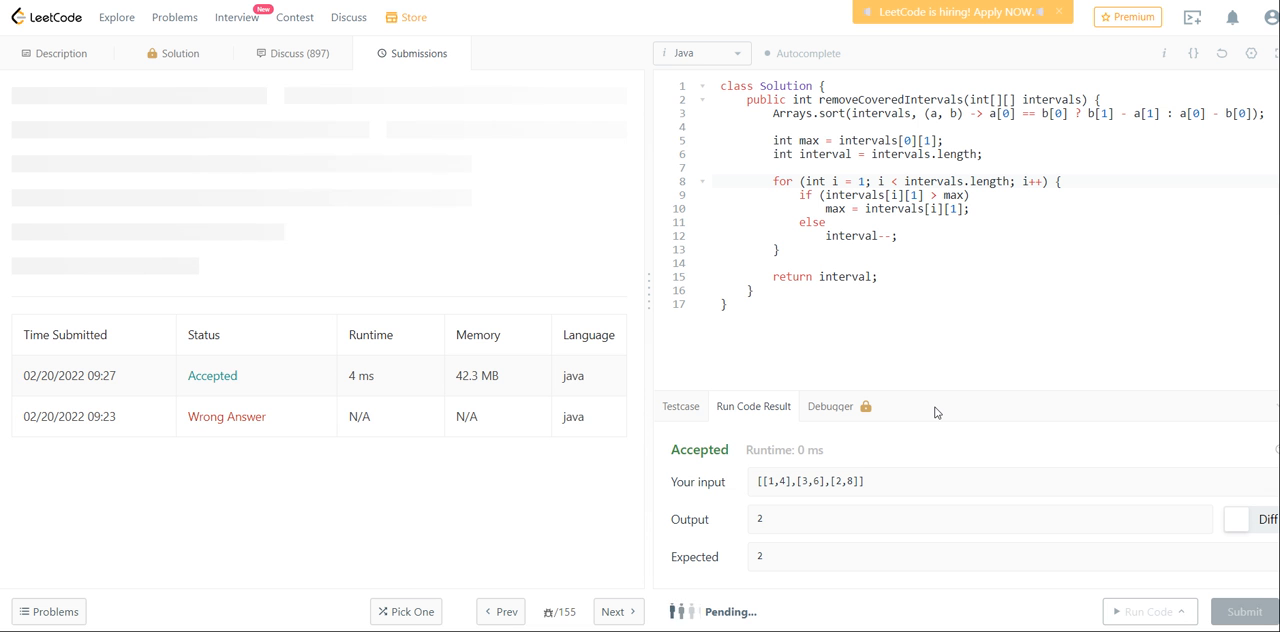
left_click(1244, 612)
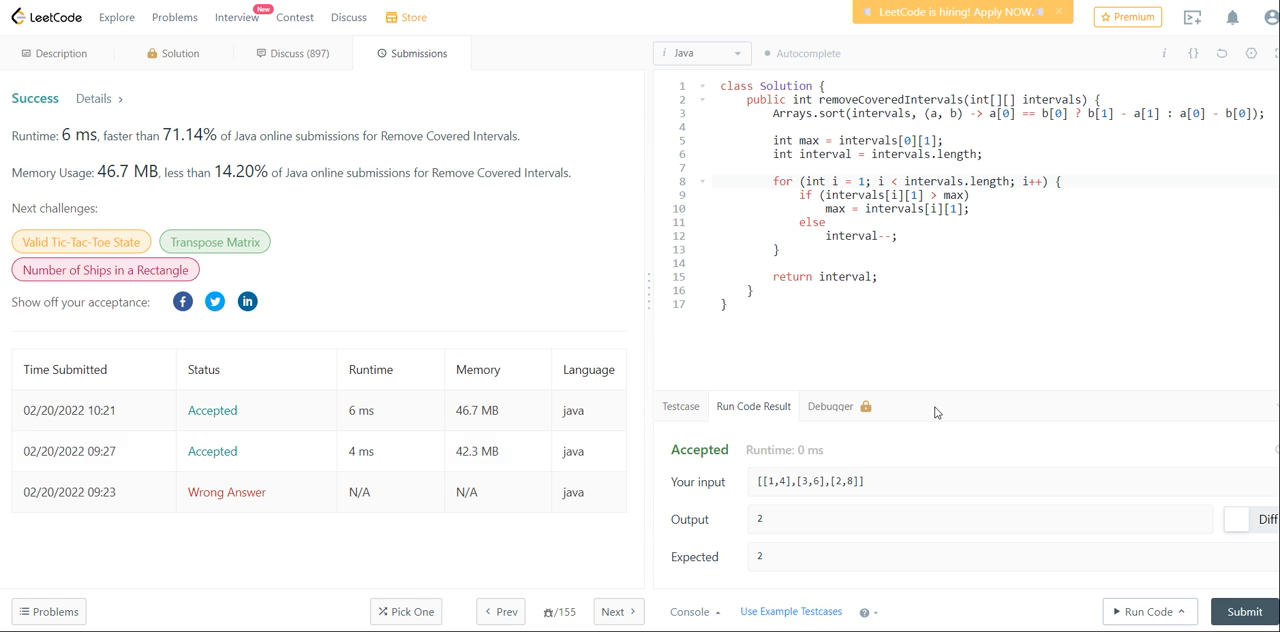
mouse_move(128, 50)
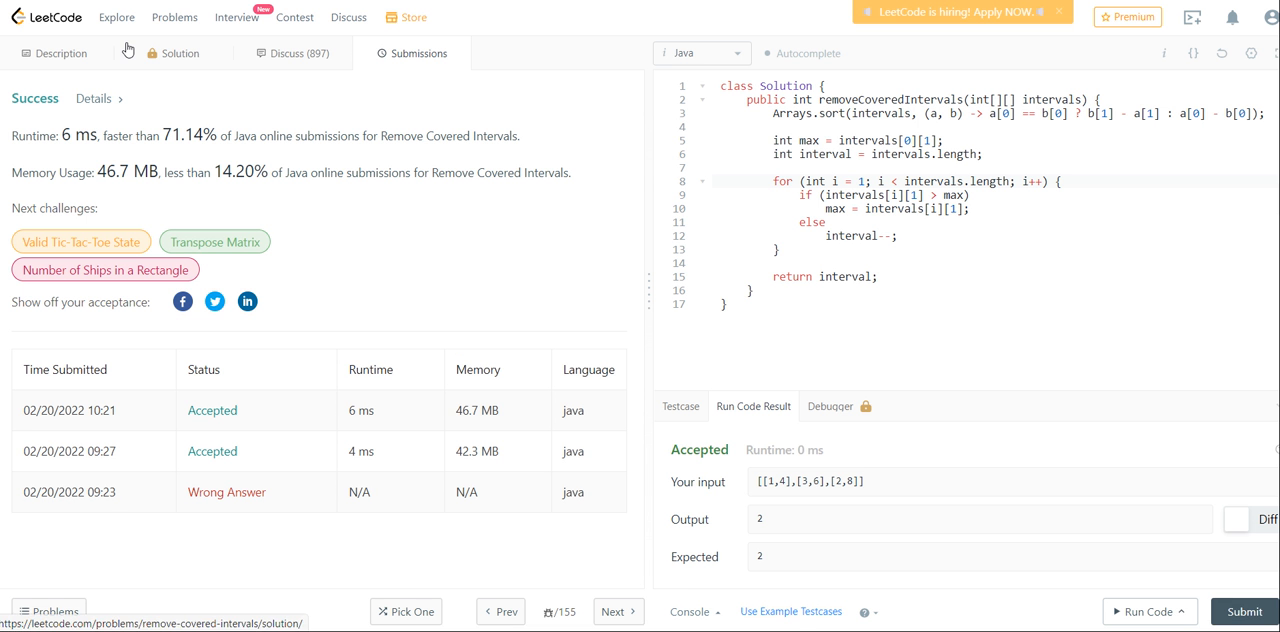
left_click(60, 52)
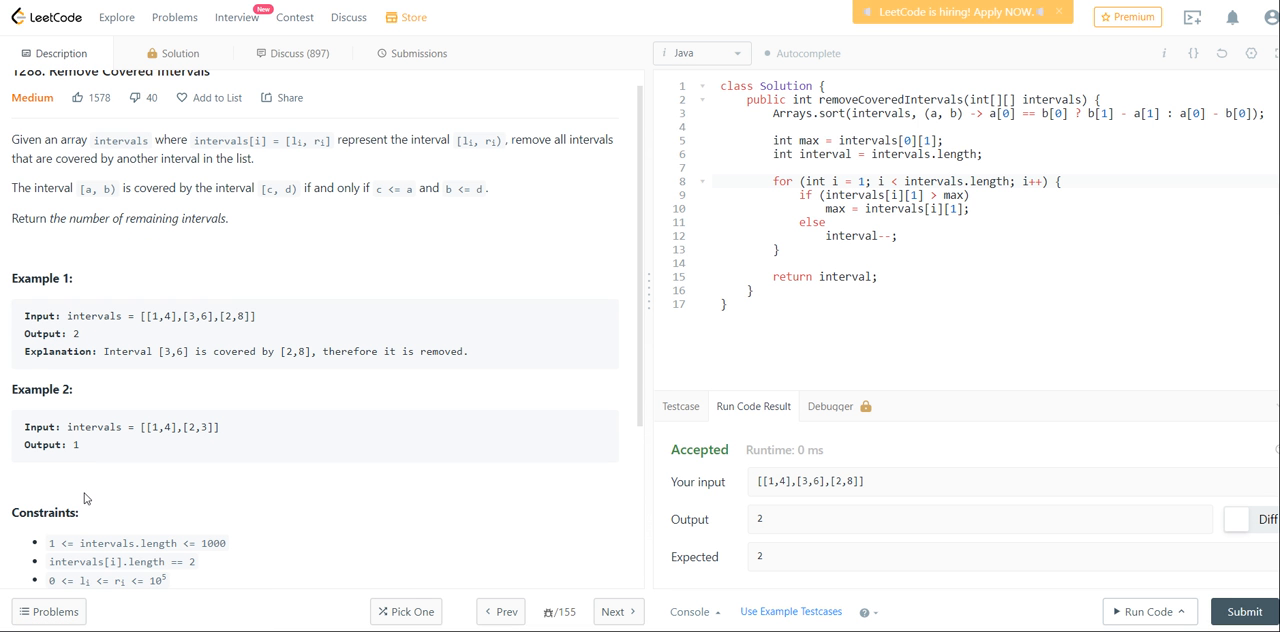
mouse_move(4, 564)
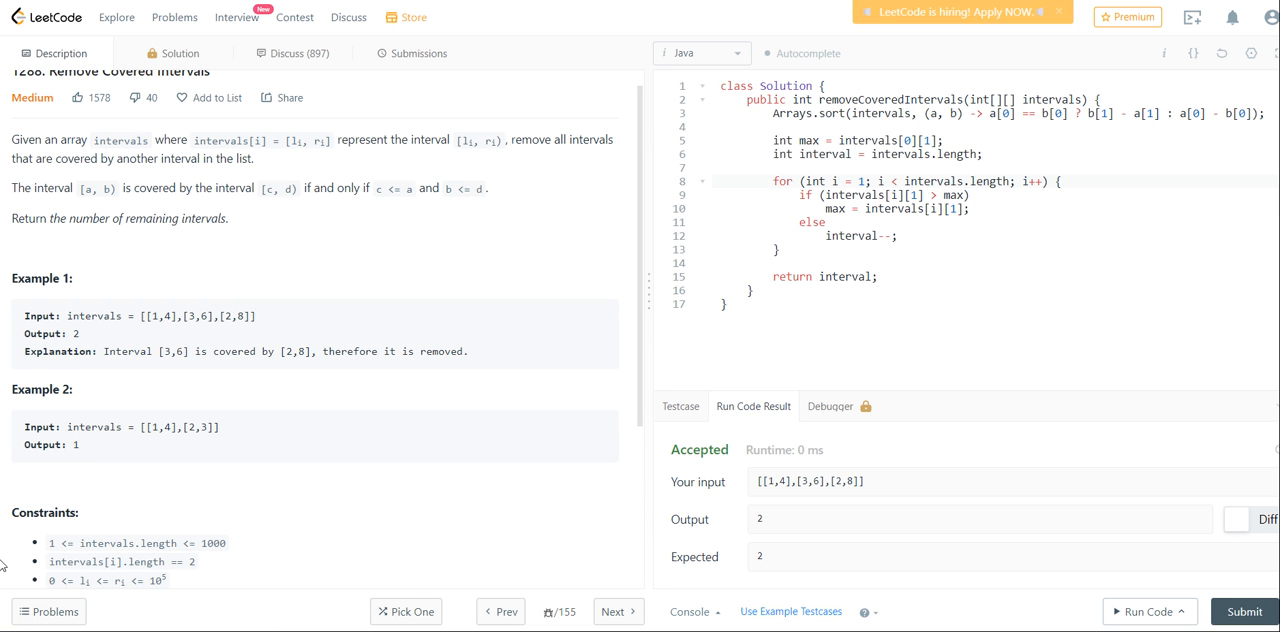